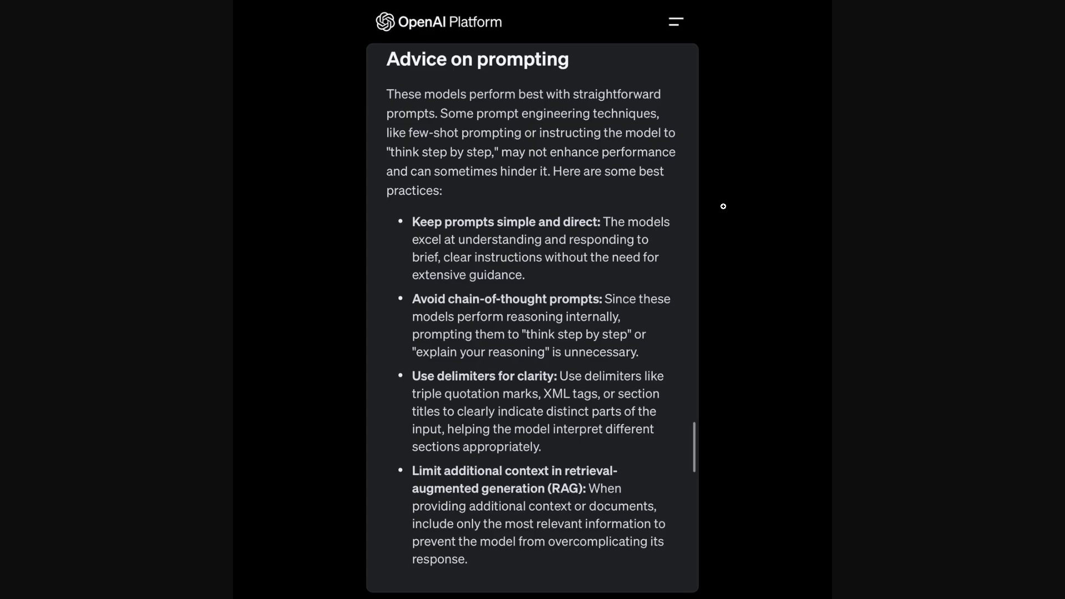
pyautogui.moveTo(735, 174)
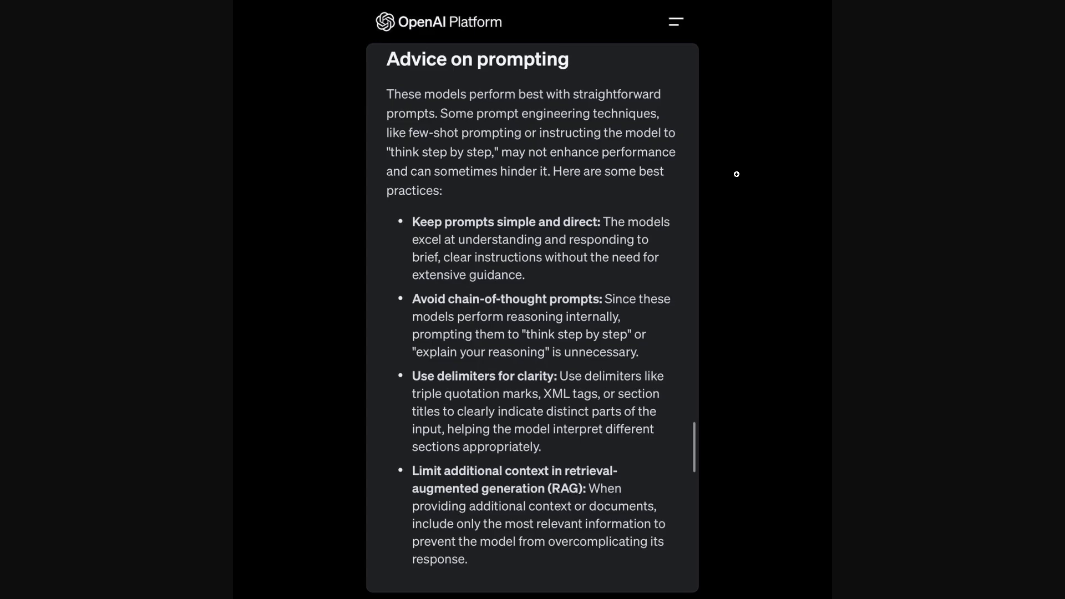
pyautogui.moveTo(411, 125)
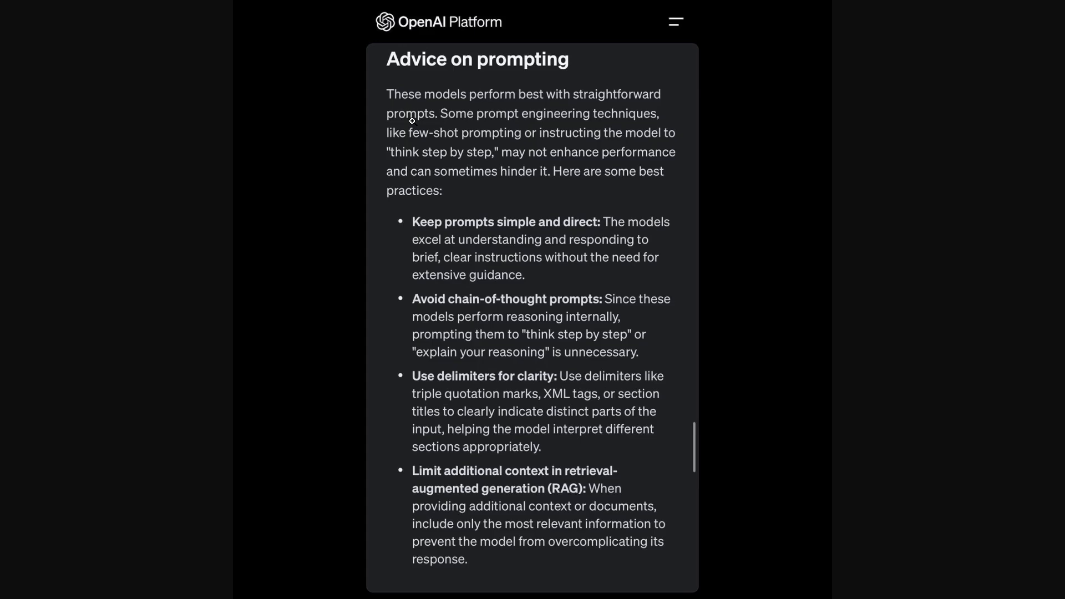
pyautogui.moveTo(562, 209)
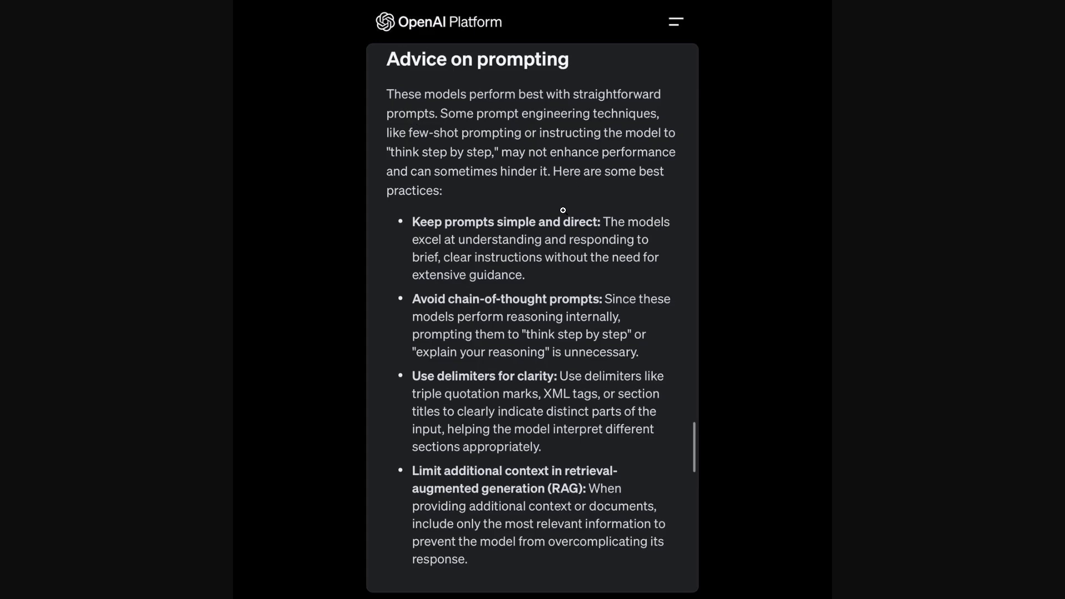
pyautogui.moveTo(587, 188)
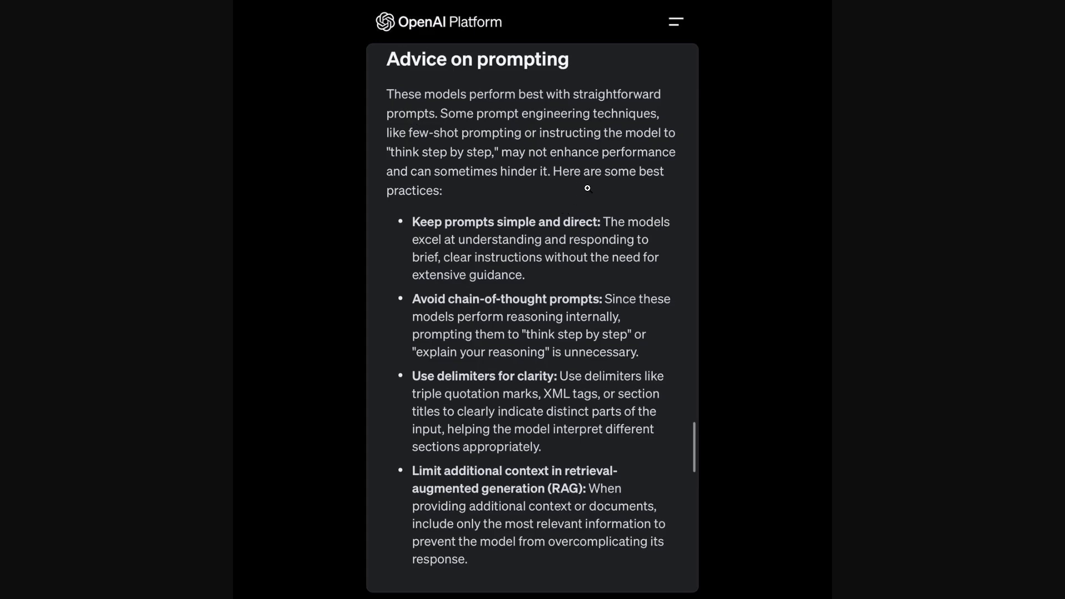
pyautogui.moveTo(592, 185)
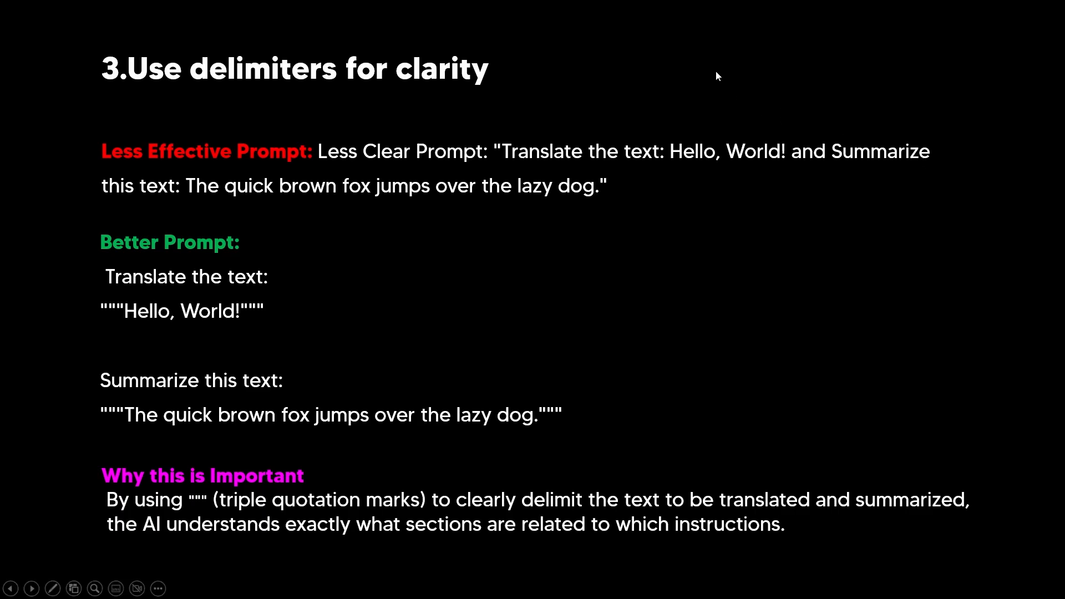
pyautogui.moveTo(578, 55)
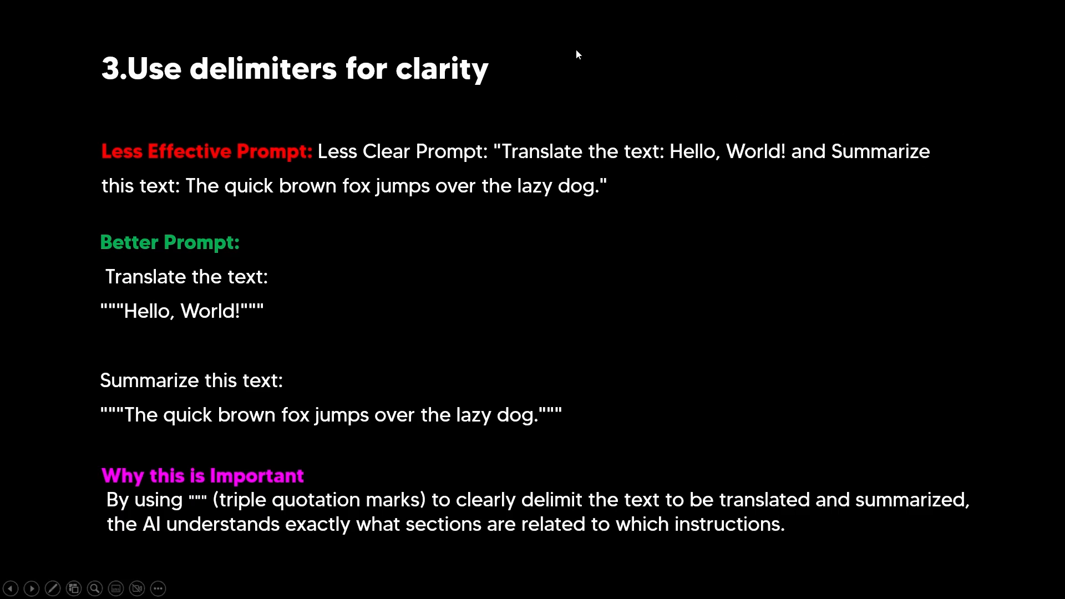
pyautogui.moveTo(582, 46)
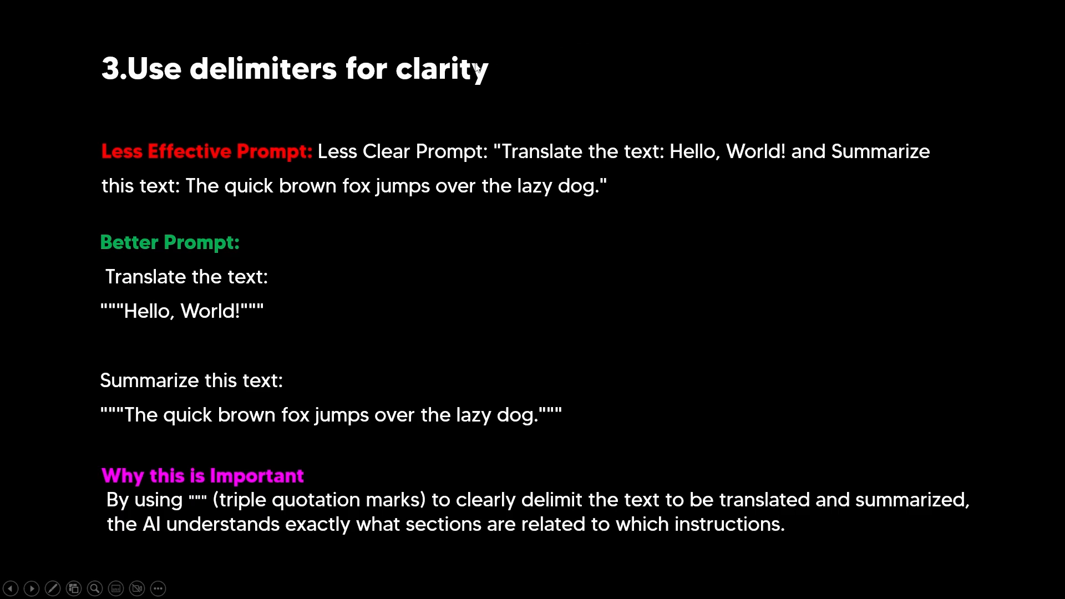
pyautogui.moveTo(306, 173)
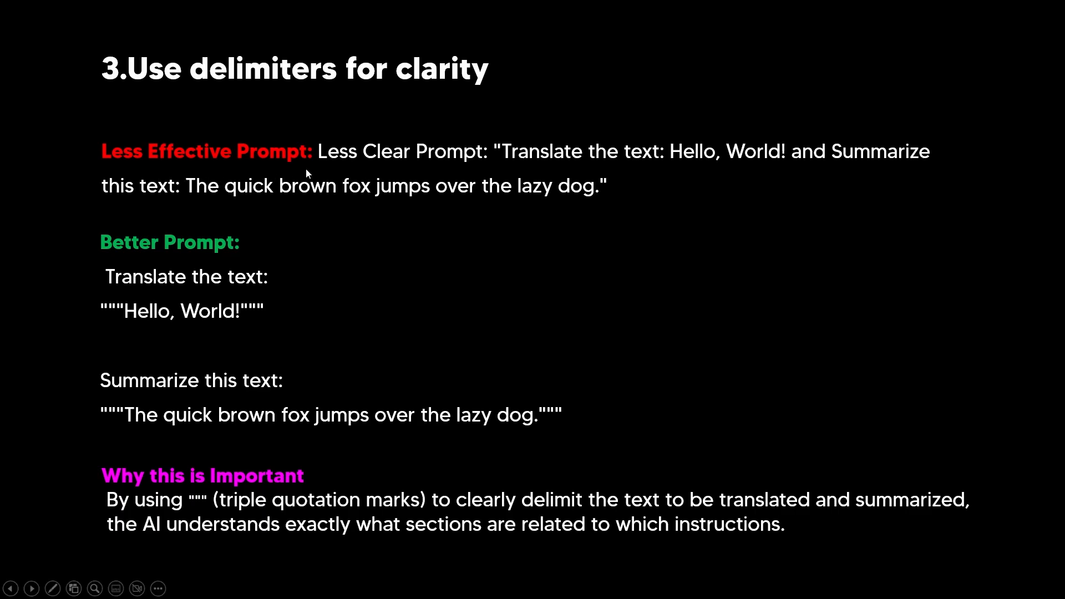
pyautogui.moveTo(689, 177)
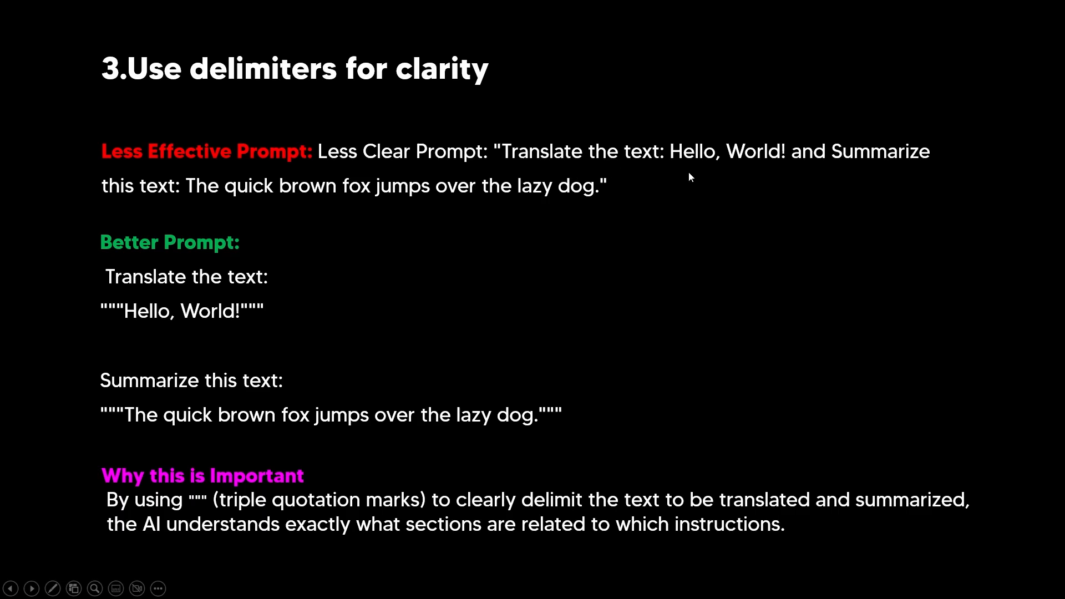
pyautogui.moveTo(173, 203)
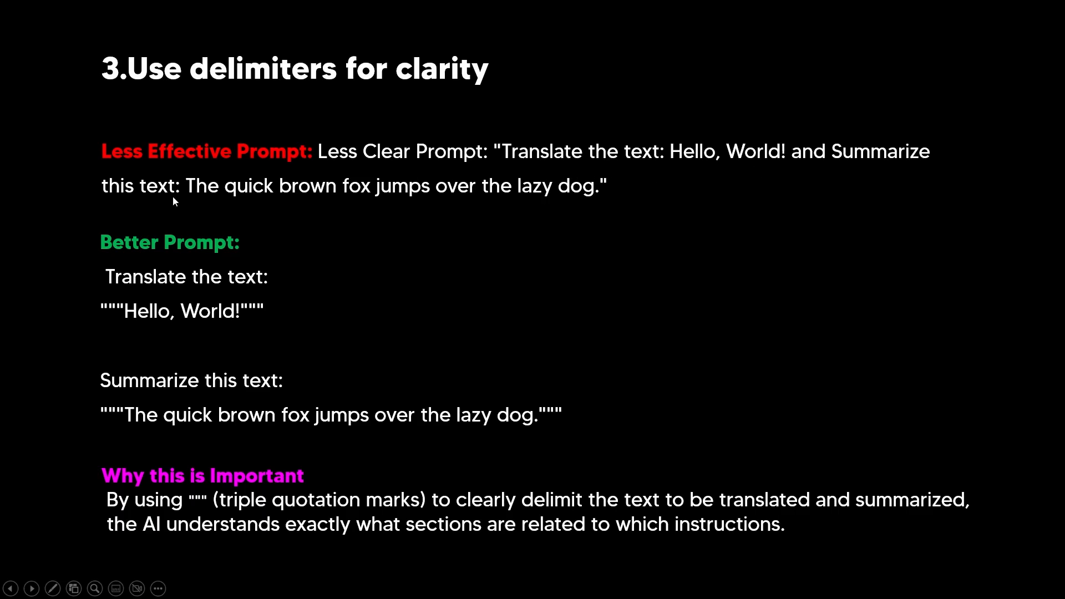
pyautogui.click(32, 588)
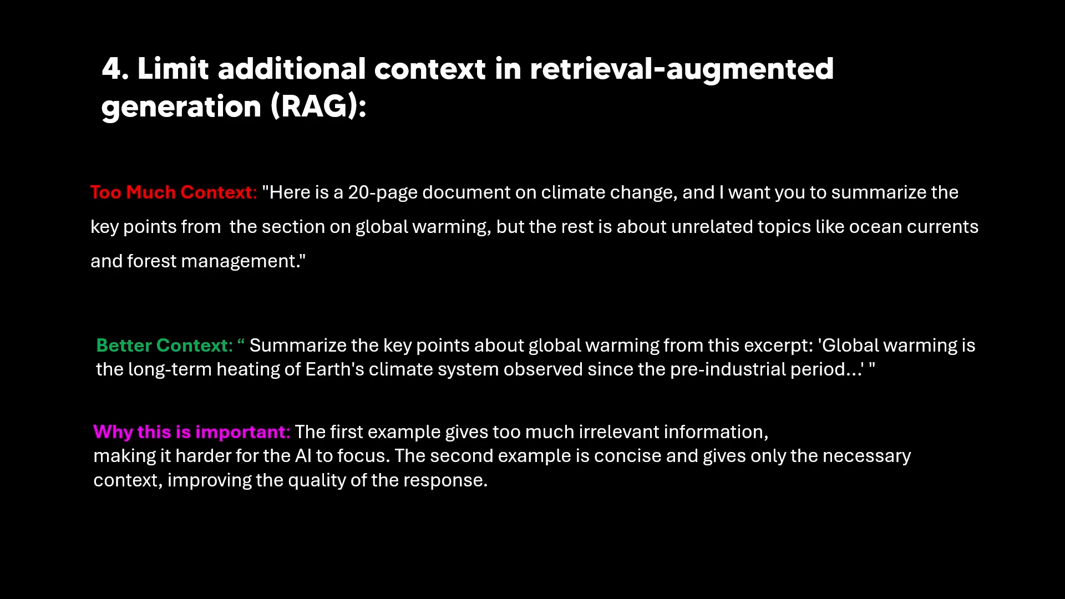
pyautogui.moveTo(434, 225)
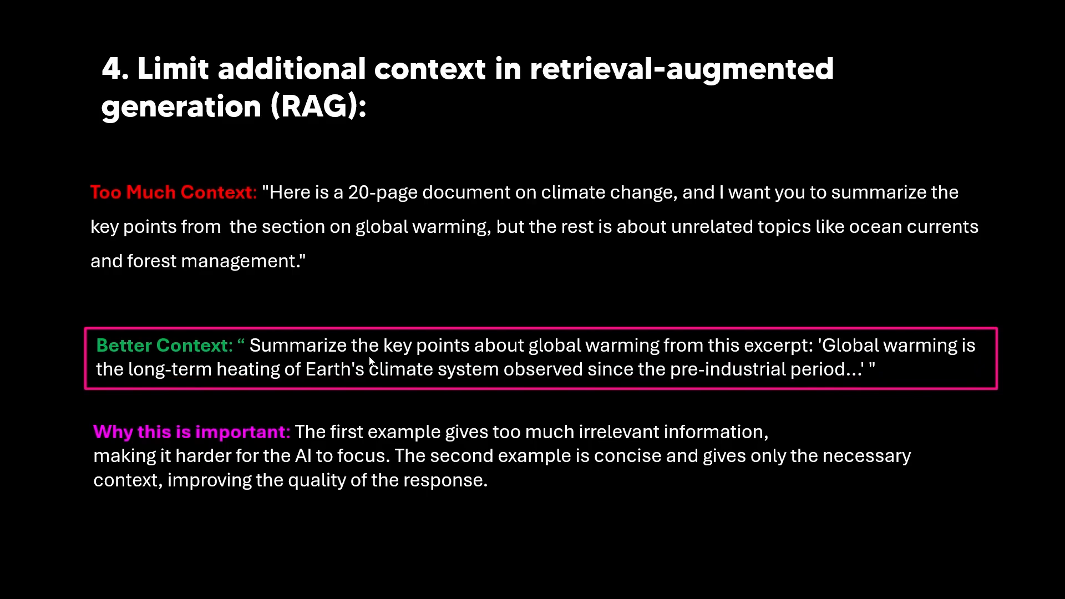
pyautogui.moveTo(664, 358)
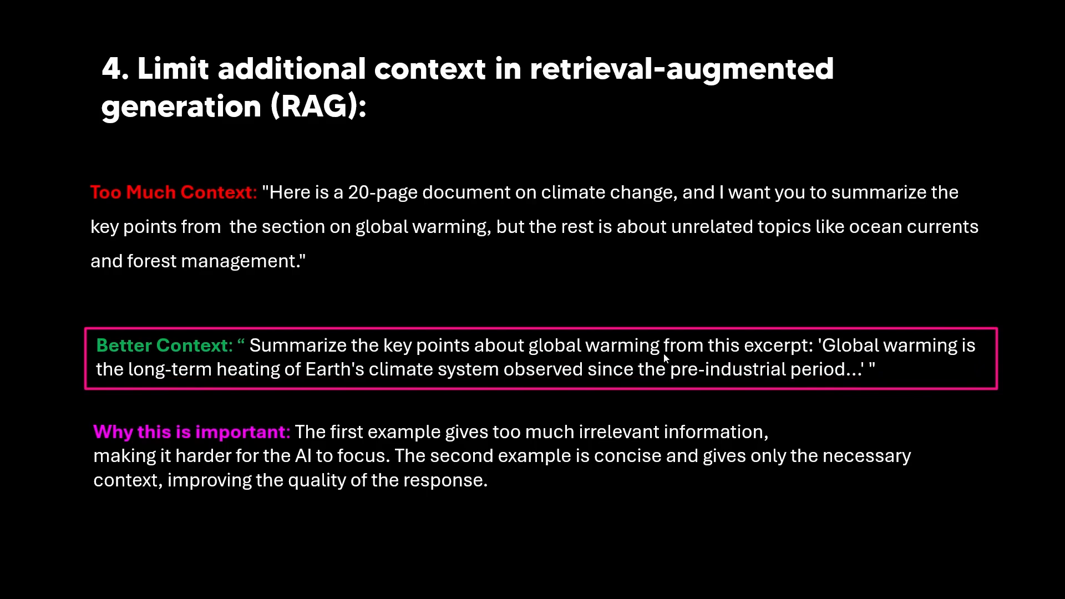
pyautogui.moveTo(695, 343)
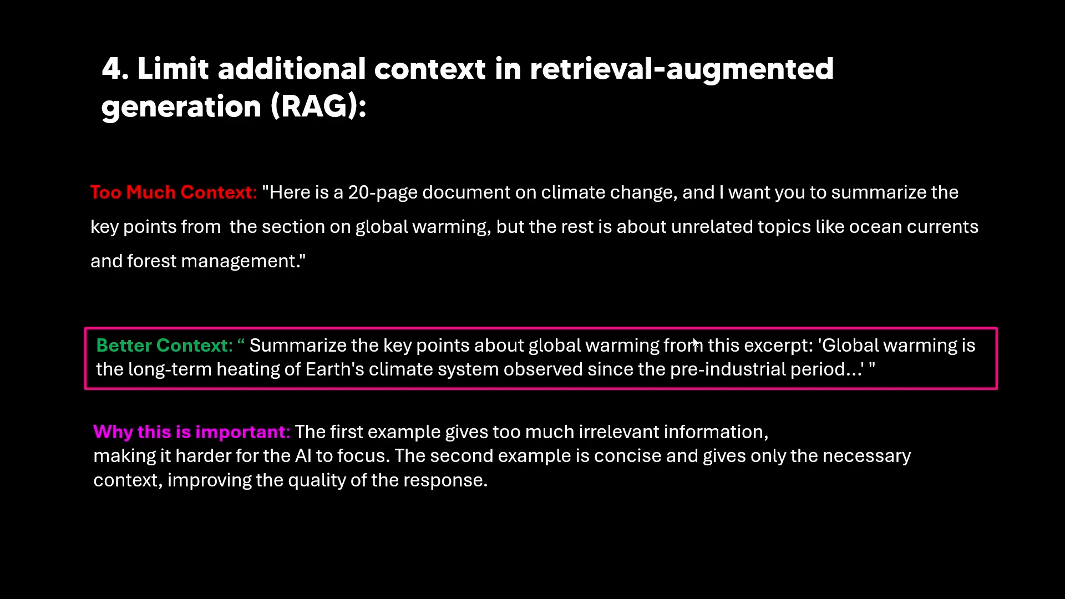
pyautogui.moveTo(669, 246)
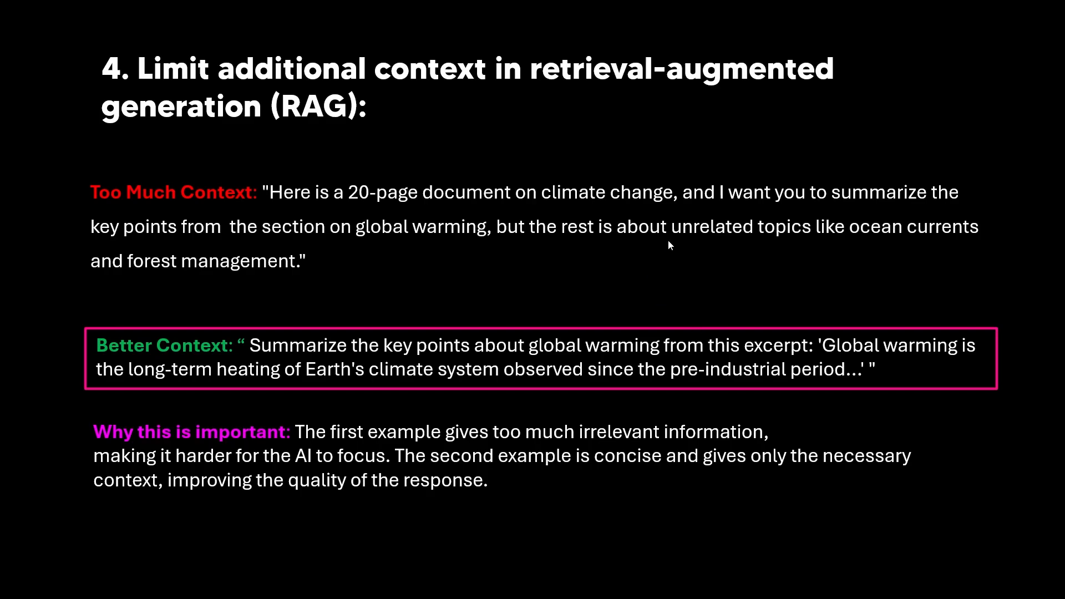
pyautogui.moveTo(701, 220)
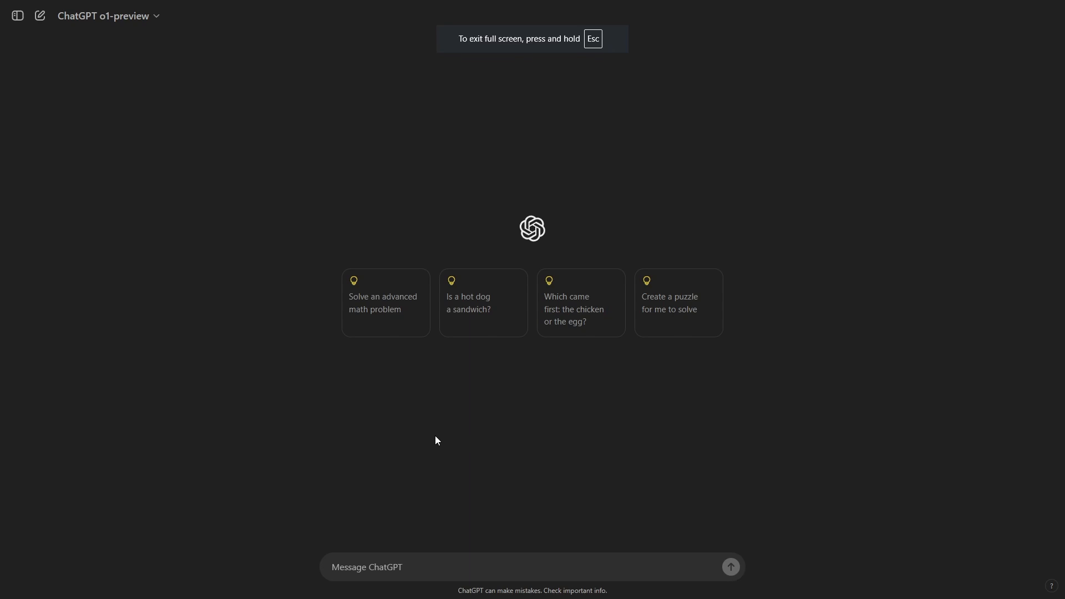
# Ask o1-preview how to use Reddit to grow an AI-focused YouTube channel.
pyautogui.click(532, 567)
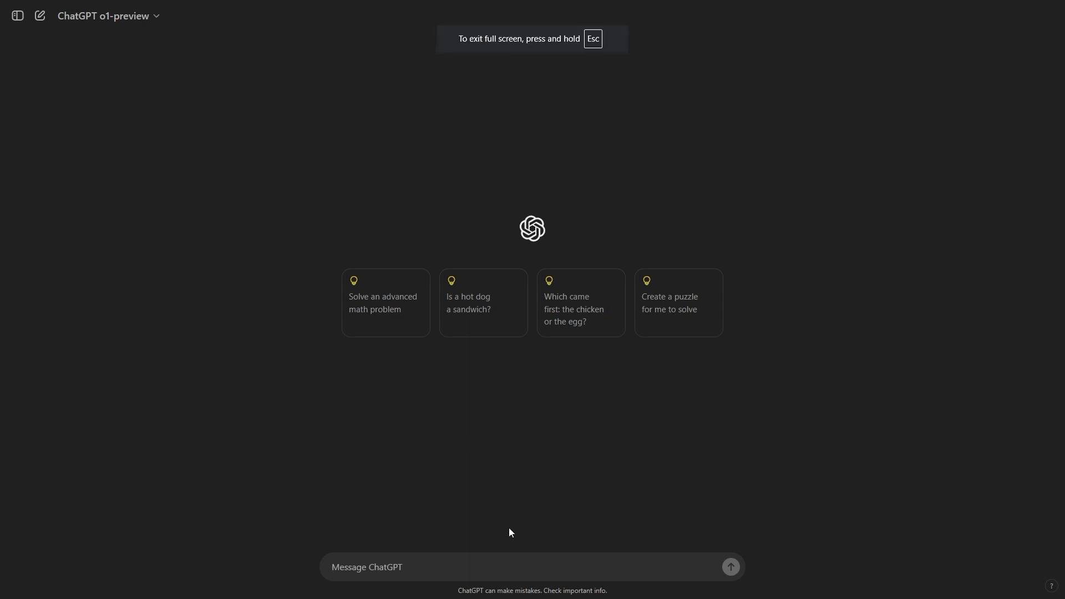
pyautogui.write('How can')
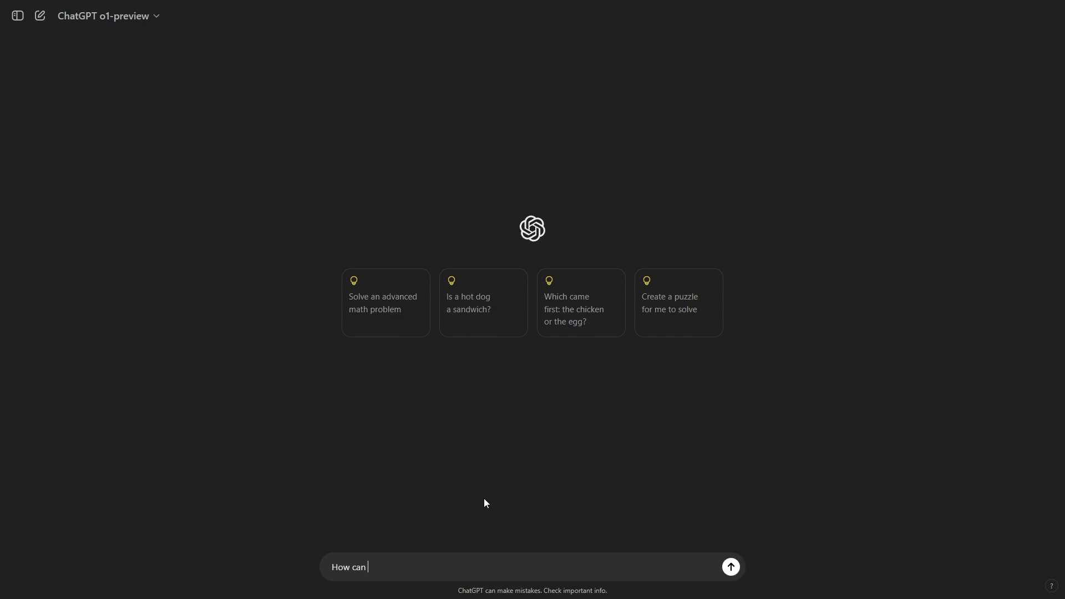
pyautogui.write('i use reddit to power my youtueb channel fo')
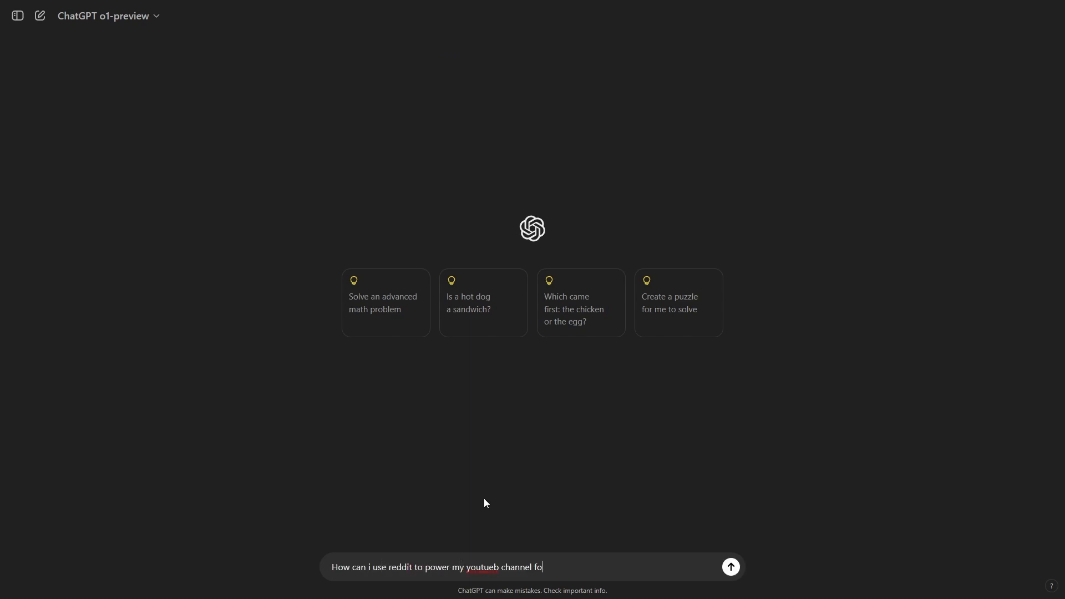
pyautogui.click(730, 567)
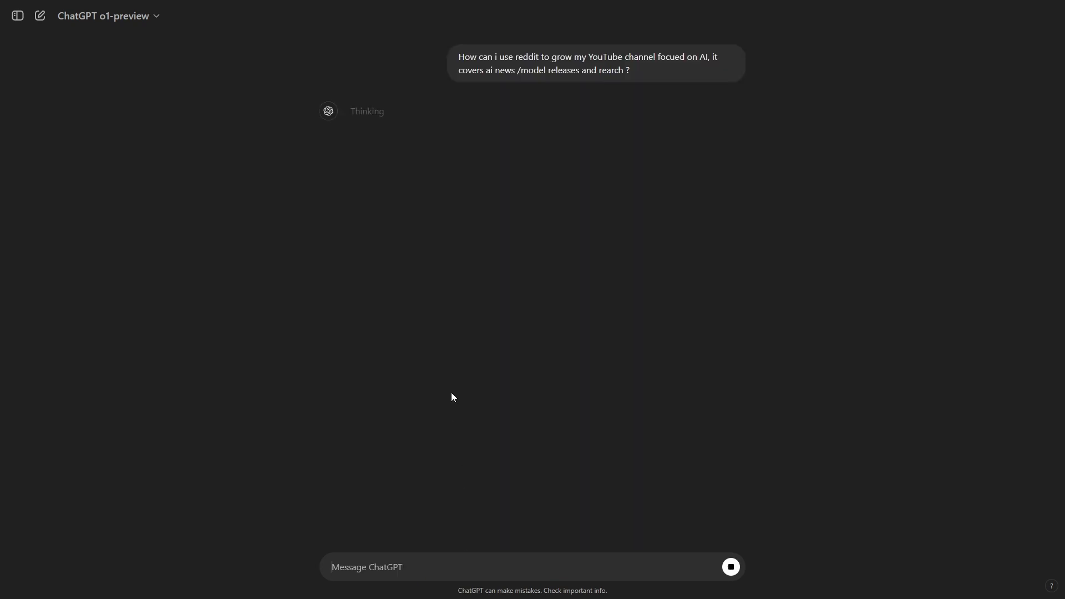
pyautogui.moveTo(454, 136)
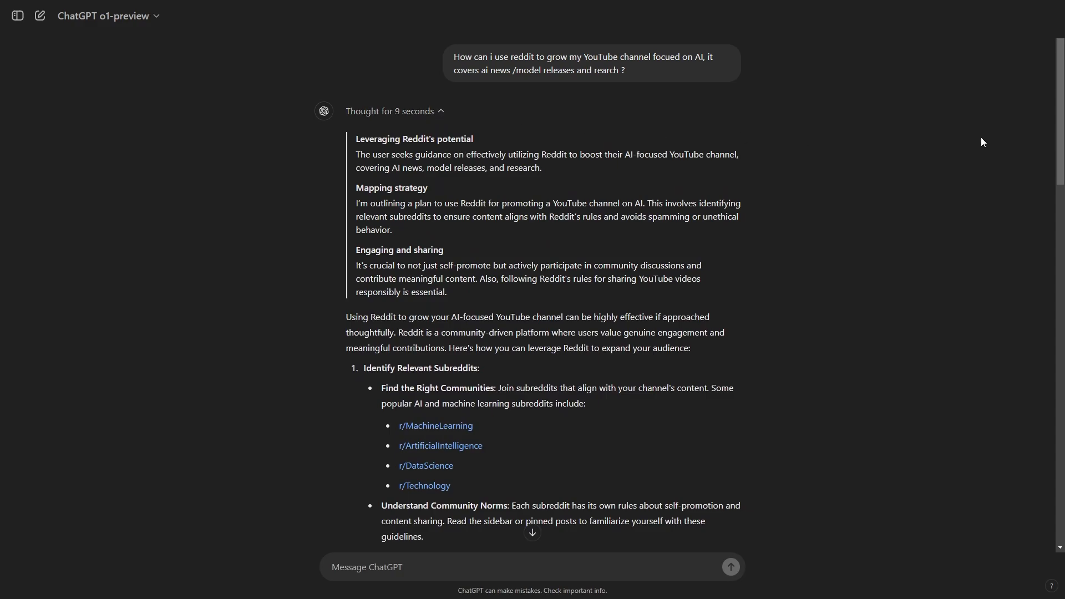
pyautogui.moveTo(446, 124)
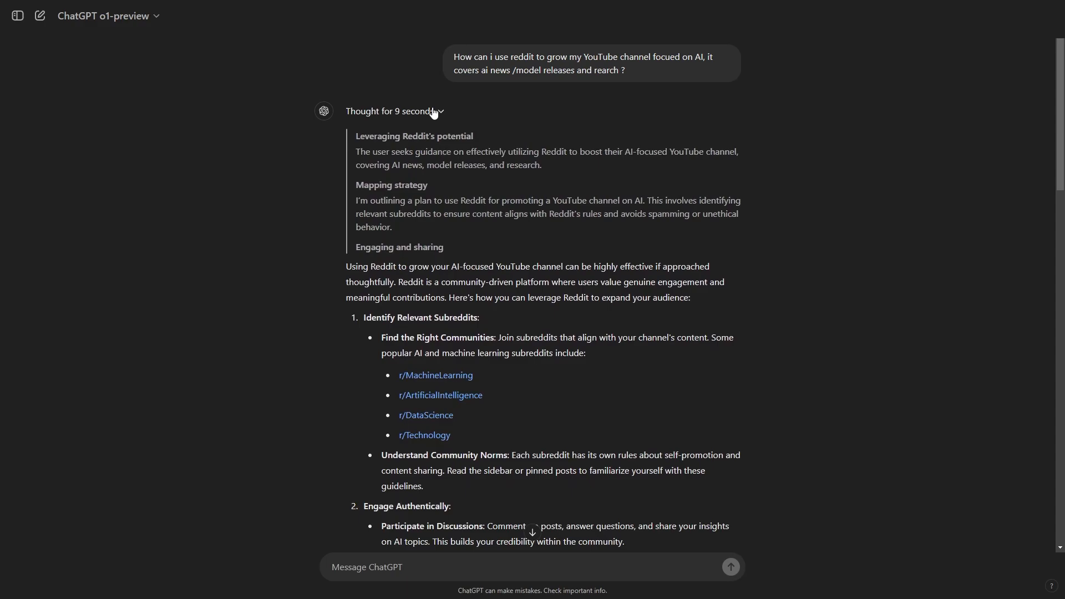
# Scroll through o1-preview's multi-step Reddit growth strategy answer.
pyautogui.scroll(-3)
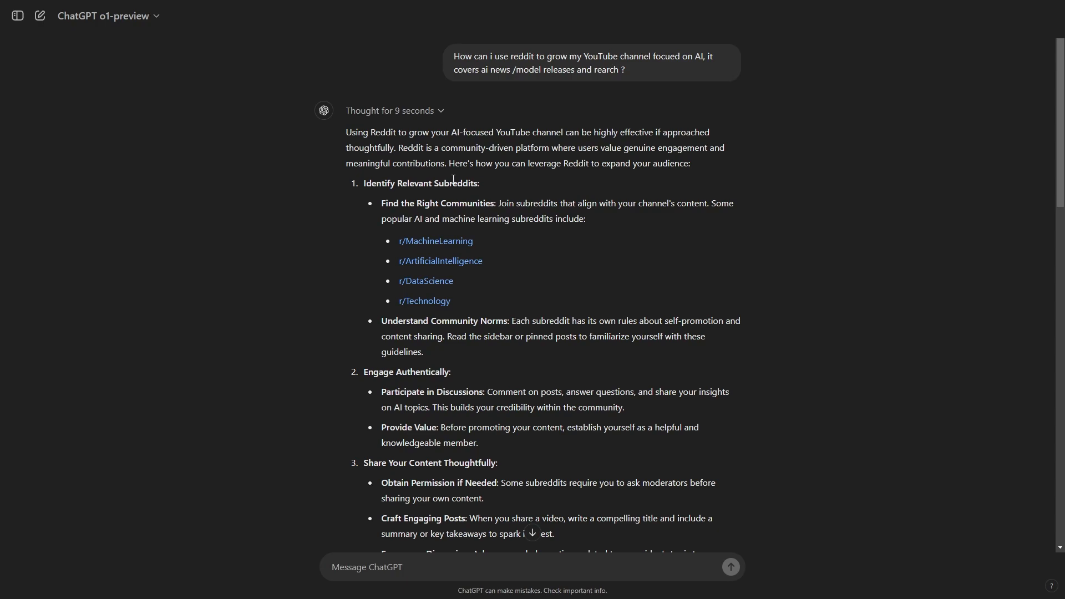
pyautogui.moveTo(493, 129)
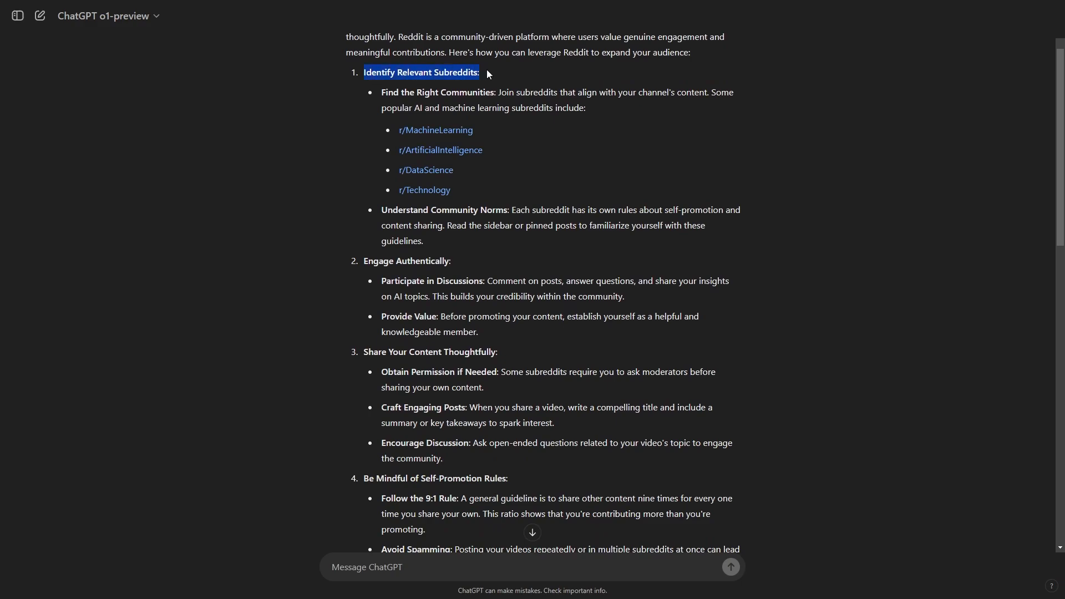
pyautogui.scroll(-3)
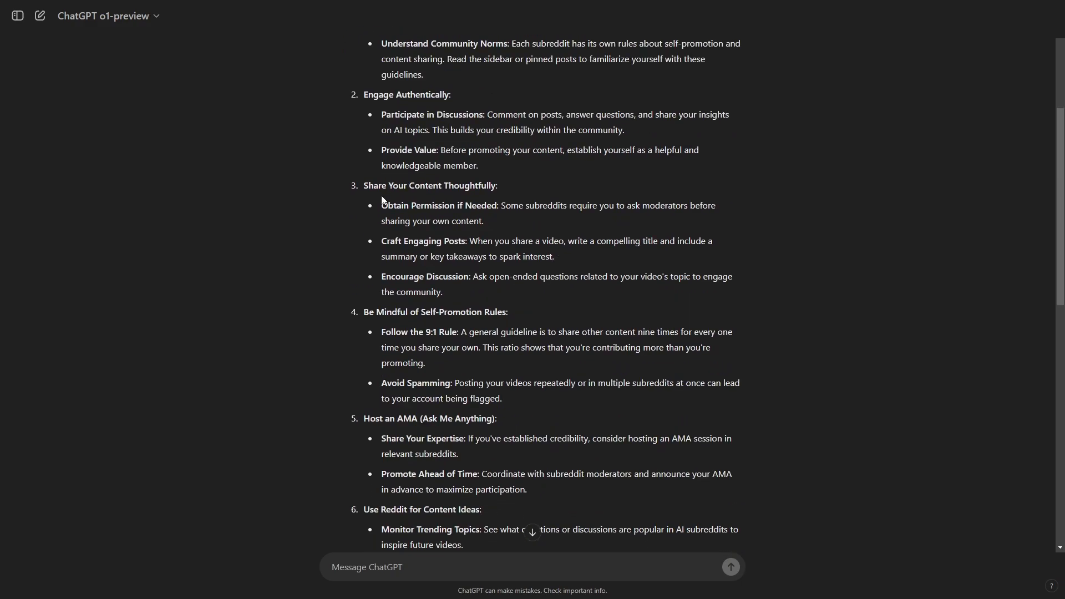
pyautogui.scroll(-3)
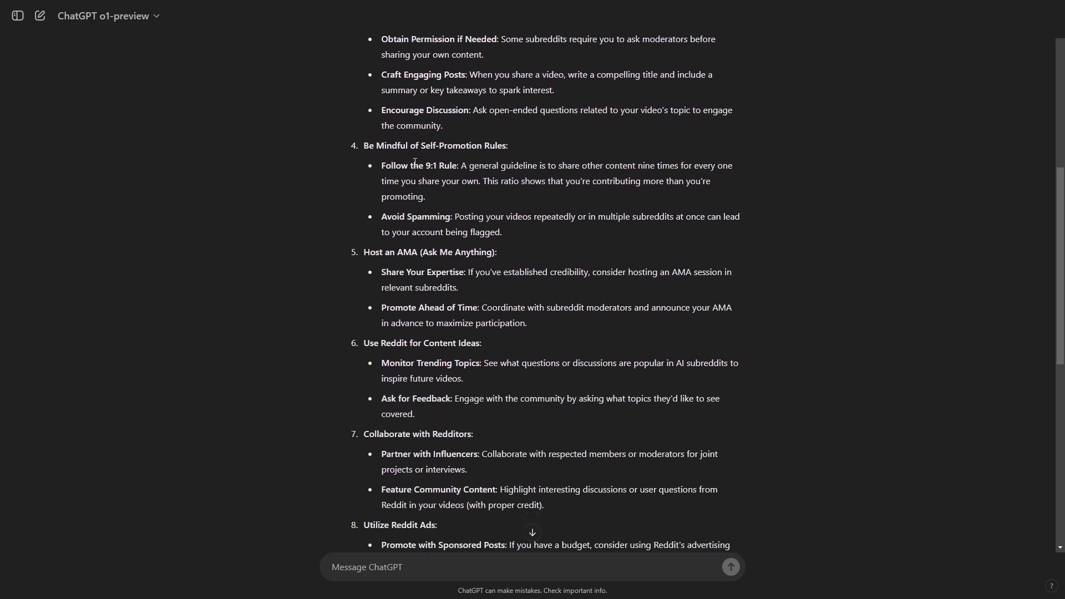
pyautogui.scroll(-3)
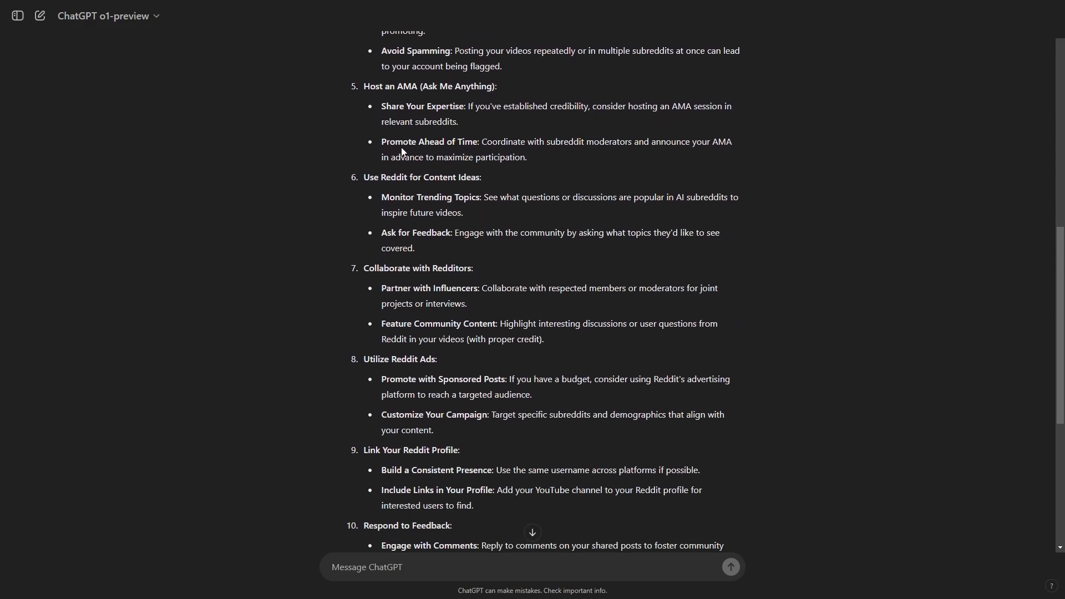
pyautogui.scroll(-3)
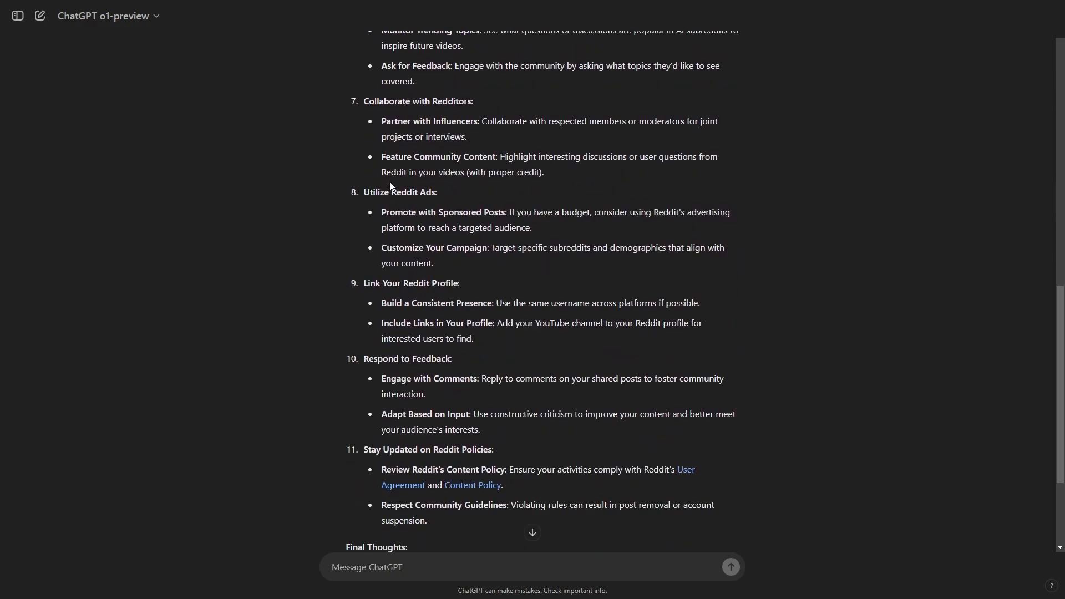
pyautogui.scroll(3)
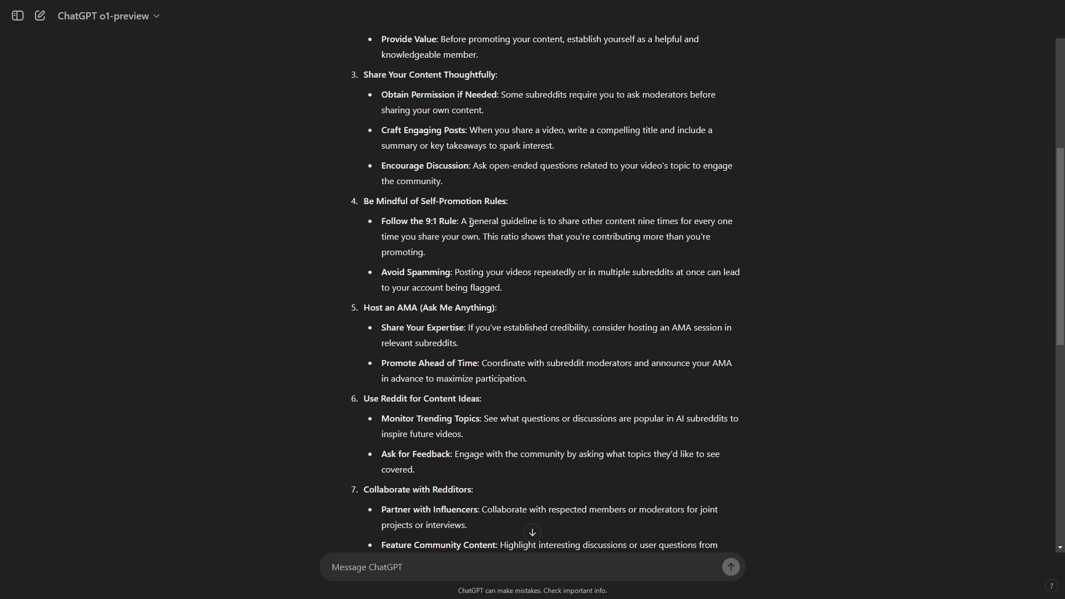
pyautogui.scroll(-3)
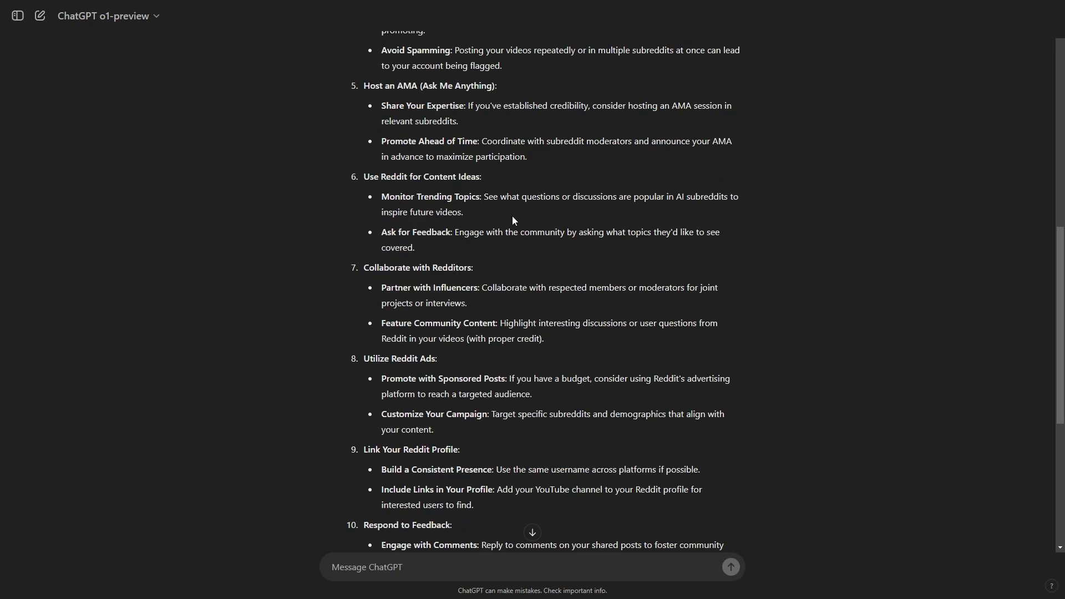
pyautogui.moveTo(466, 208)
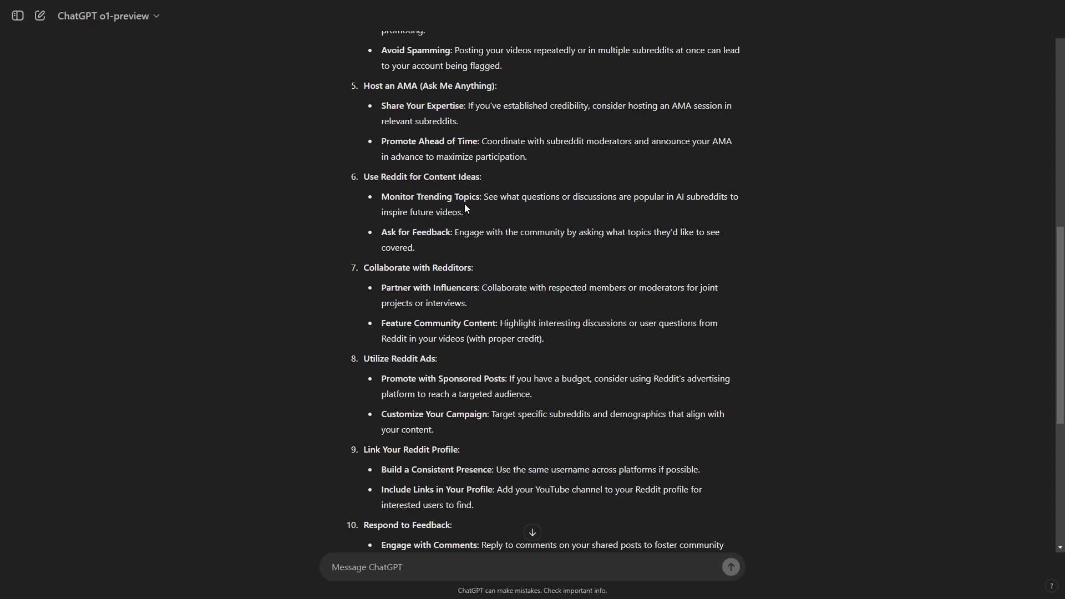
pyautogui.moveTo(466, 212)
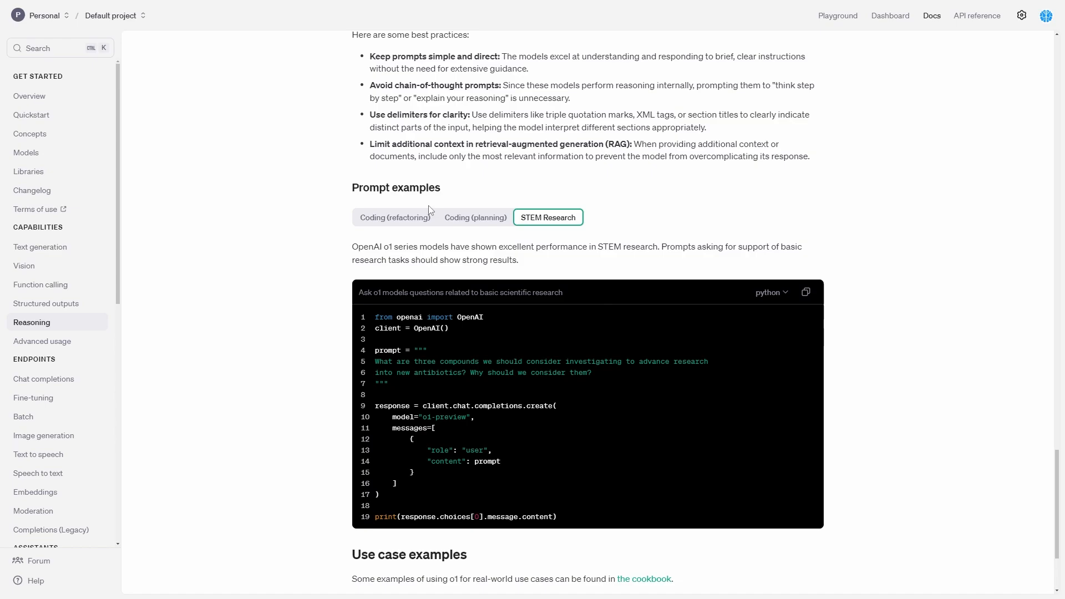
# Show the Coding (refactoring) example, highlighting its description and the nonfiction-books-red instruction.
pyautogui.click(394, 218)
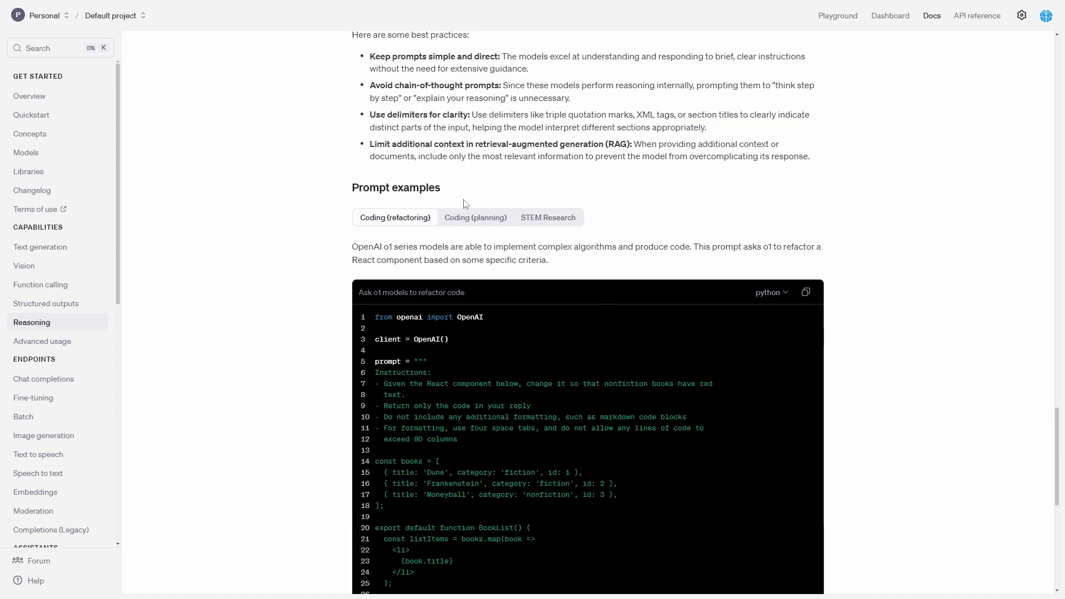
pyautogui.moveTo(480, 187)
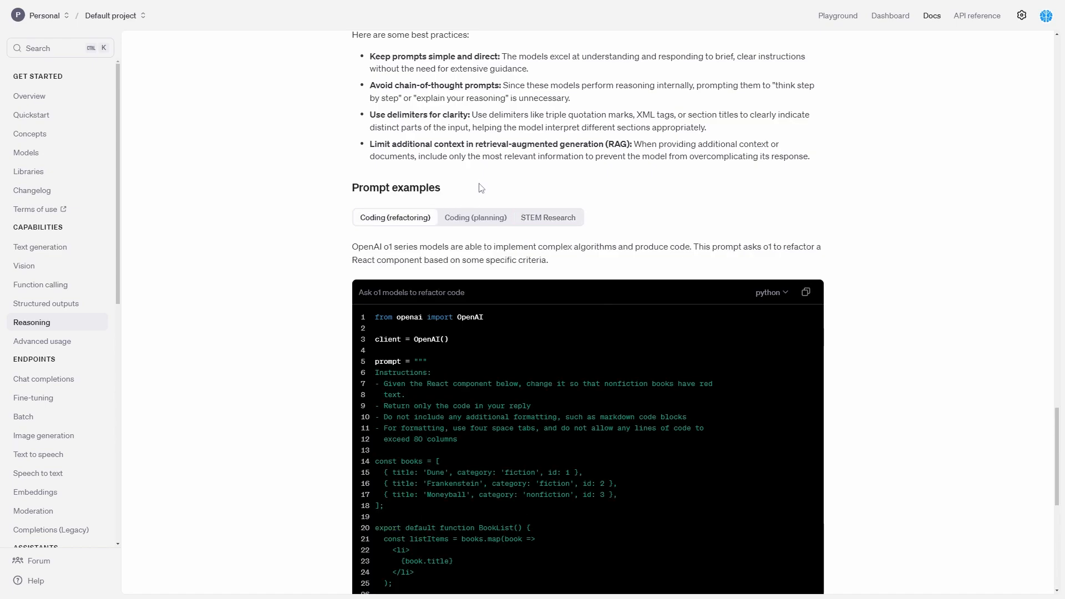
pyautogui.scroll(-3)
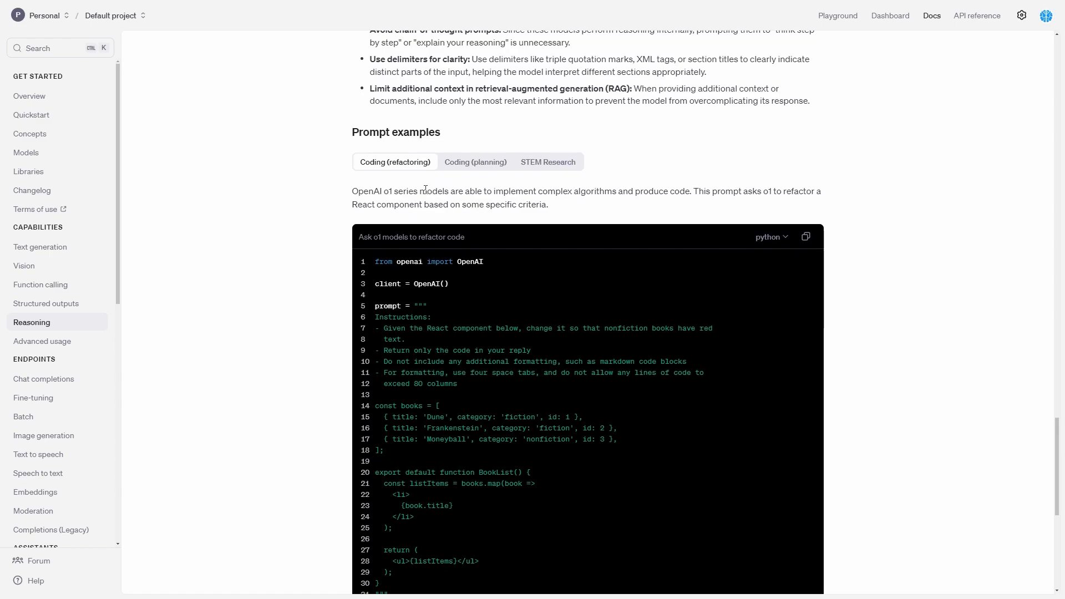
pyautogui.moveTo(414, 200)
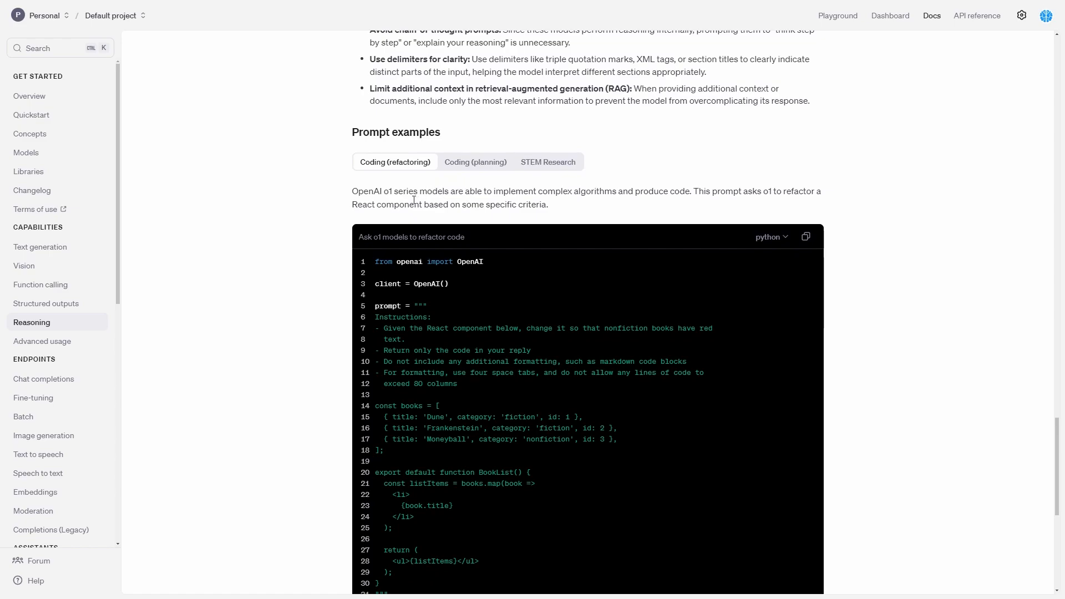
pyautogui.moveTo(500, 190)
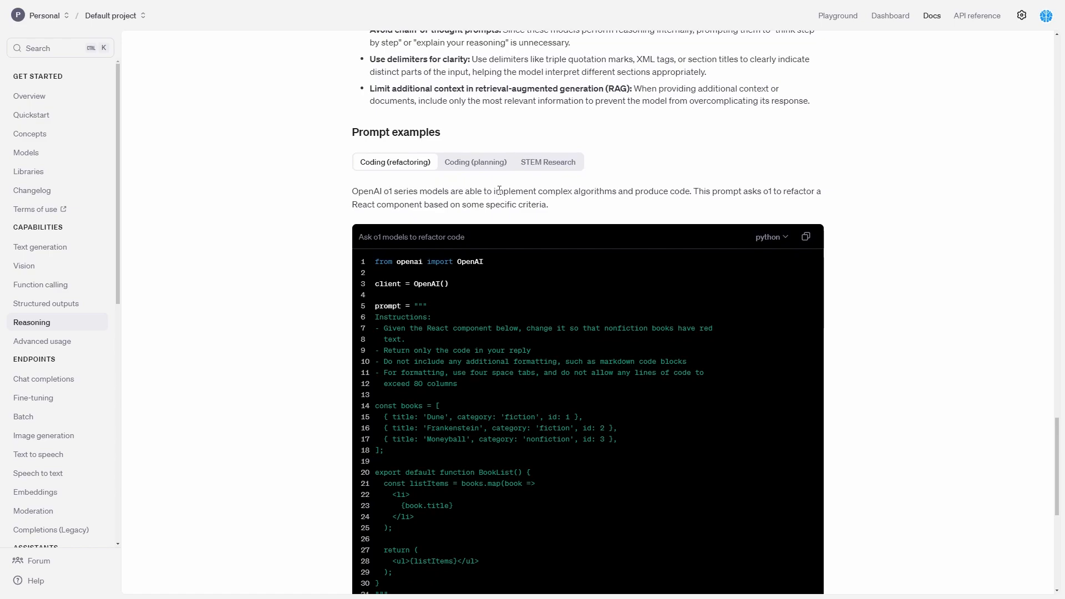
pyautogui.moveTo(605, 197)
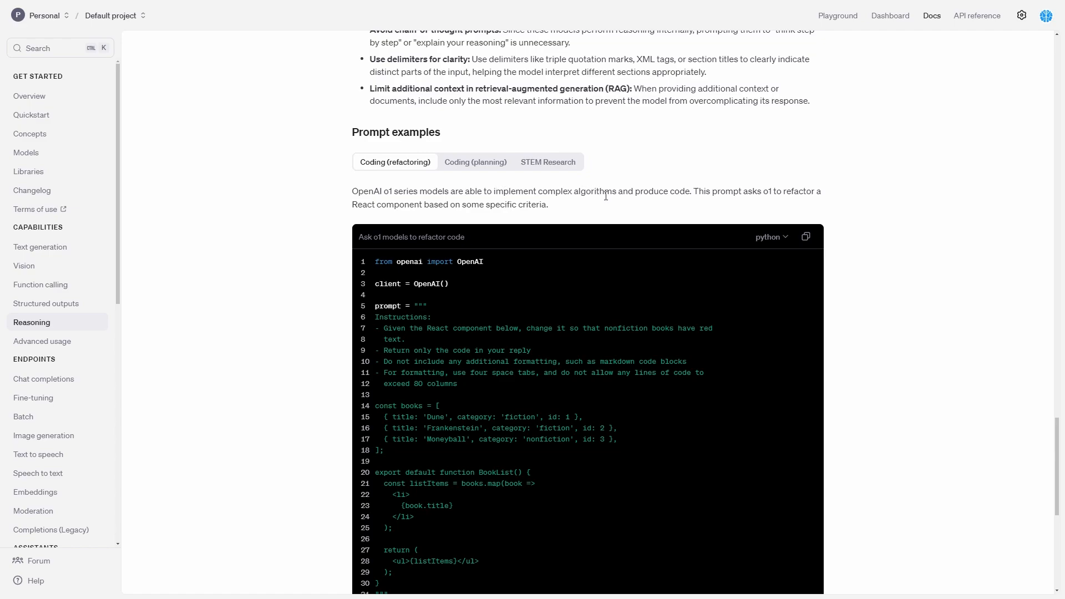
pyautogui.moveTo(689, 191); pyautogui.dragTo(822, 191)
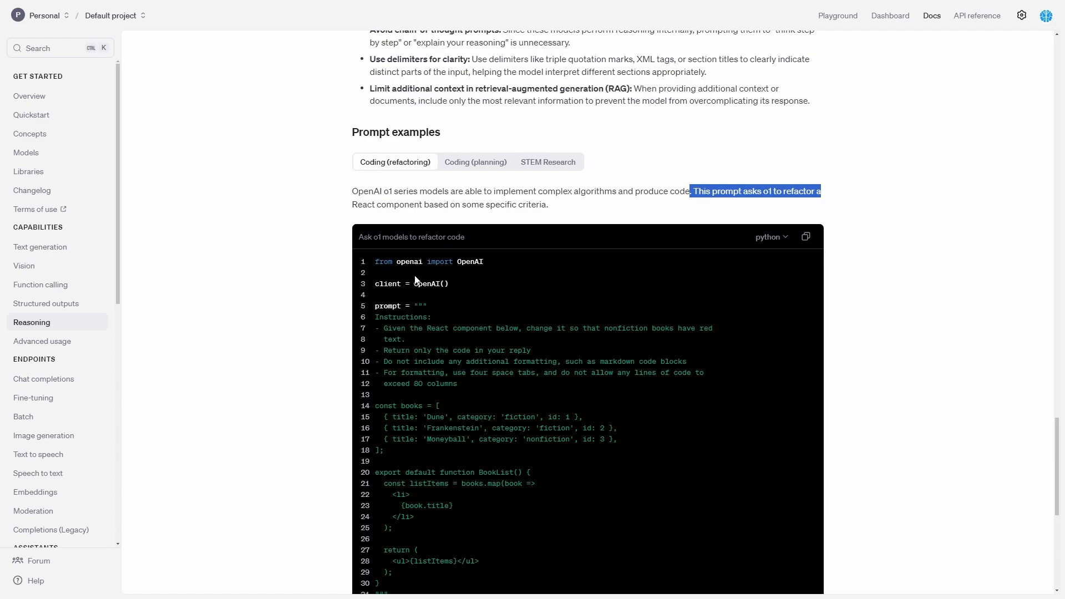
pyautogui.scroll(-3)
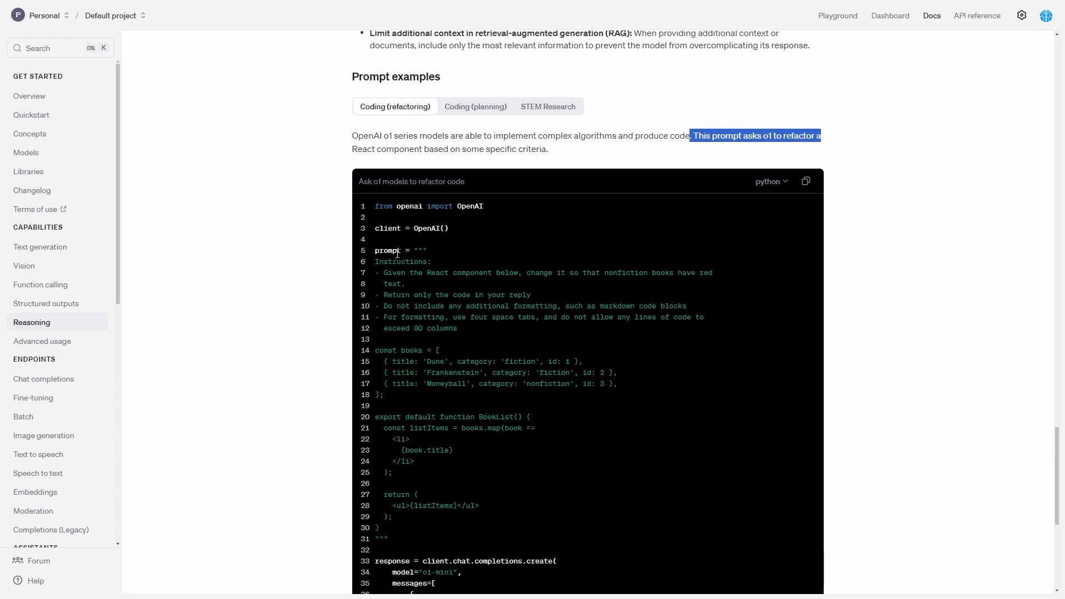
pyautogui.moveTo(690, 136); pyautogui.dragTo(600, 273)
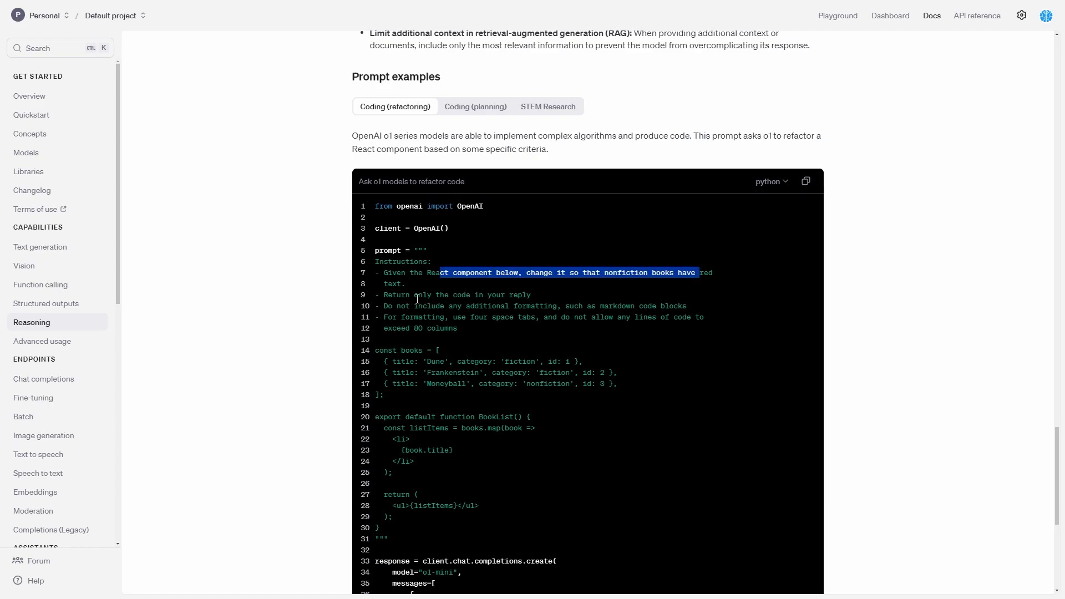
pyautogui.click(467, 297)
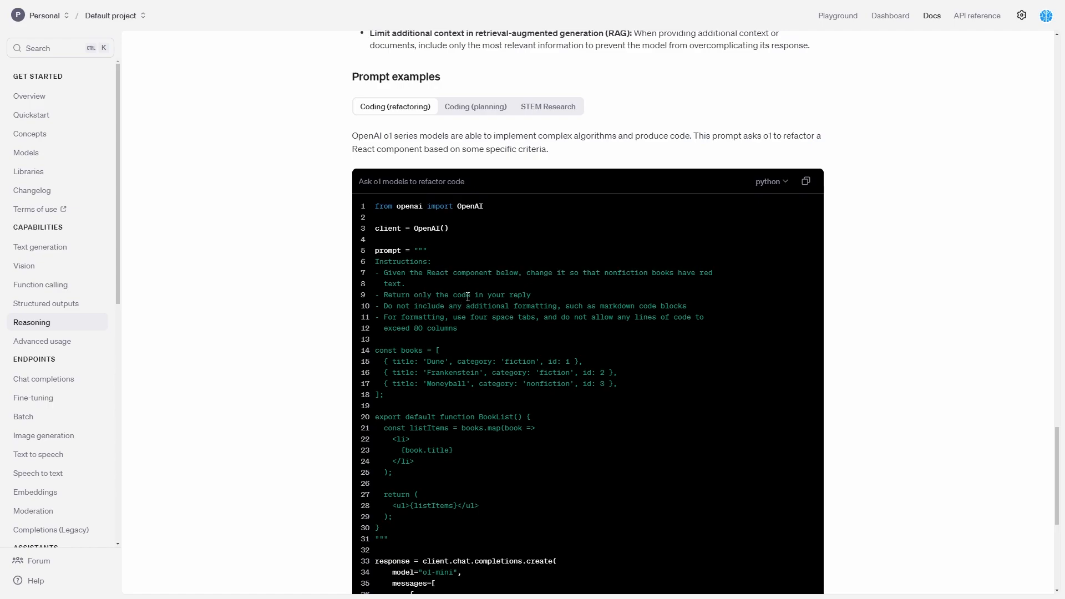
pyautogui.moveTo(451, 310)
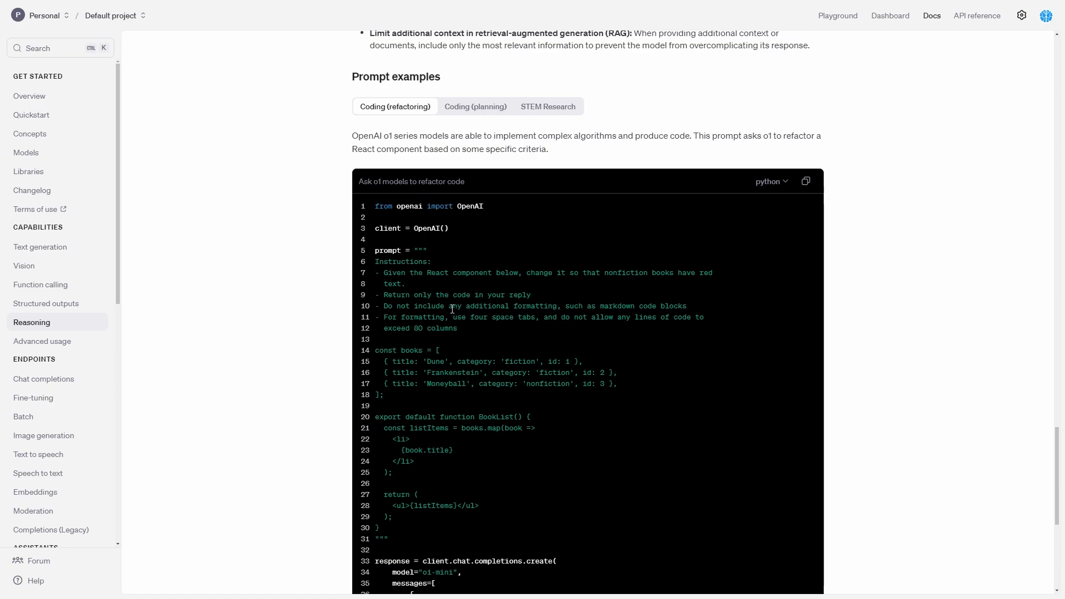
# Display the Coding (planning) example for the Python question-answer app and highlight a line.
pyautogui.click(475, 106)
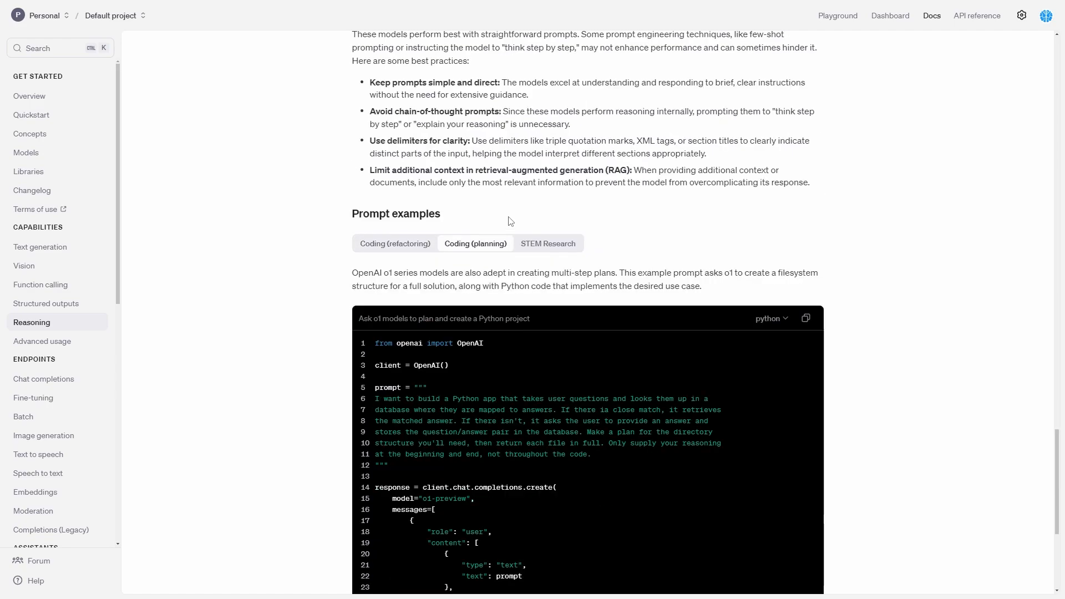
pyautogui.scroll(-3)
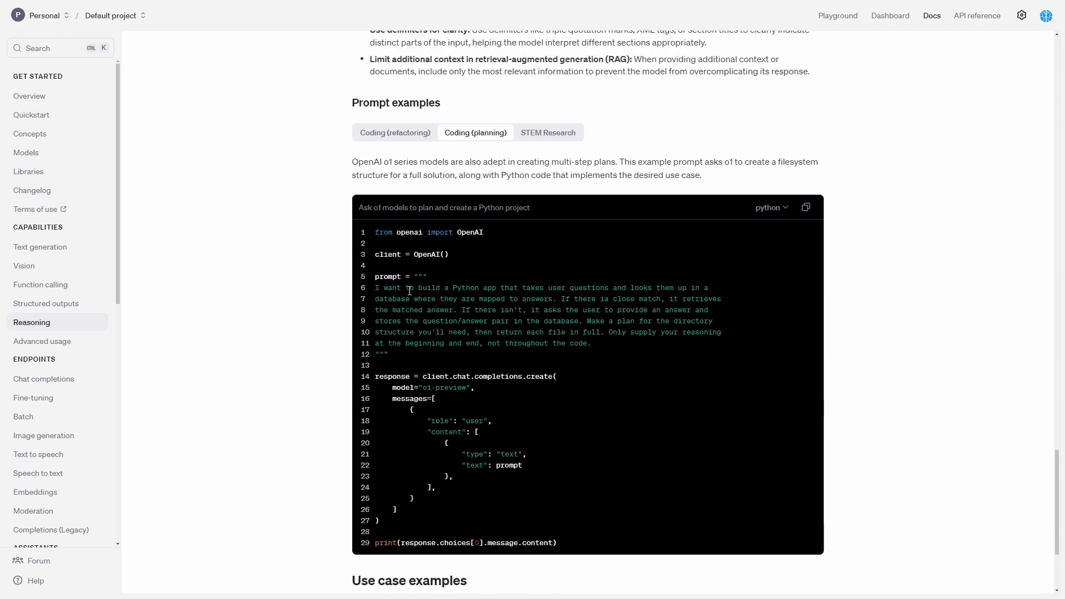
pyautogui.moveTo(453, 287); pyautogui.dragTo(687, 287)
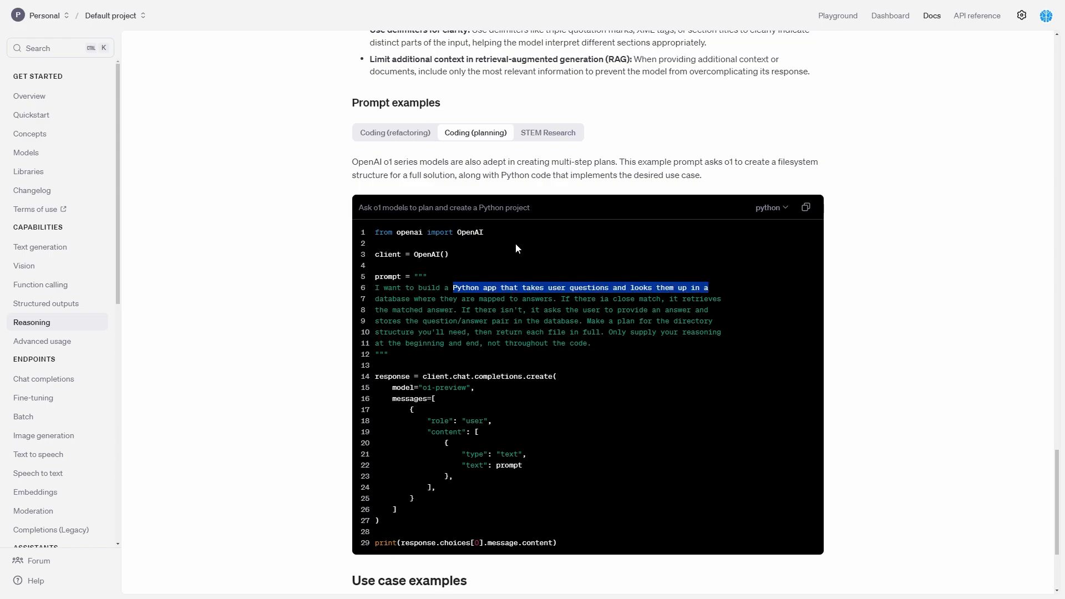
# Show the STEM Research example asking o1 about compounds for new antibiotics.
pyautogui.click(548, 132)
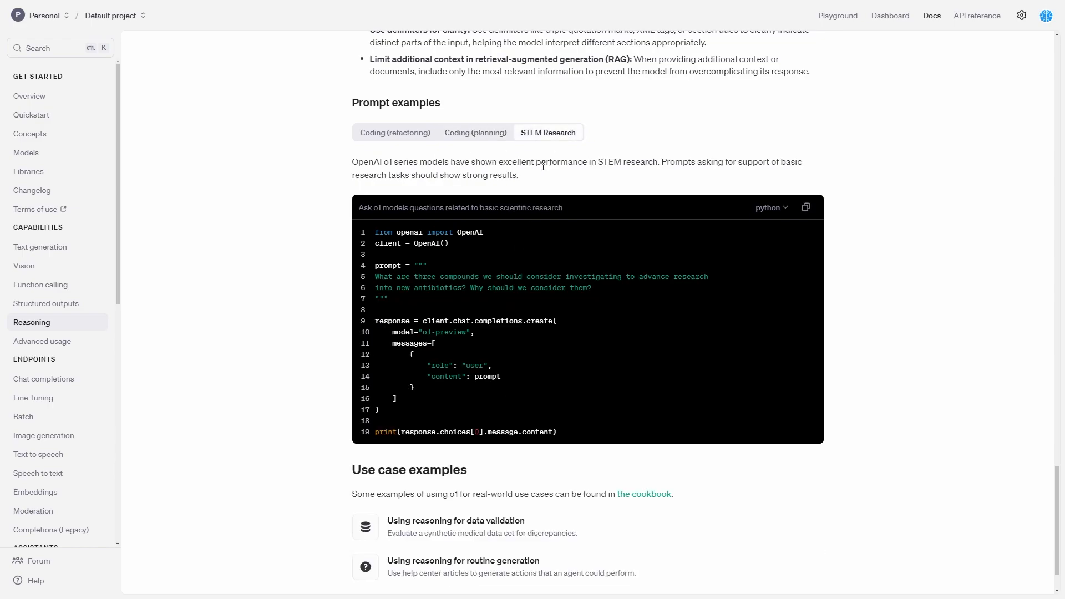
pyautogui.moveTo(517, 153)
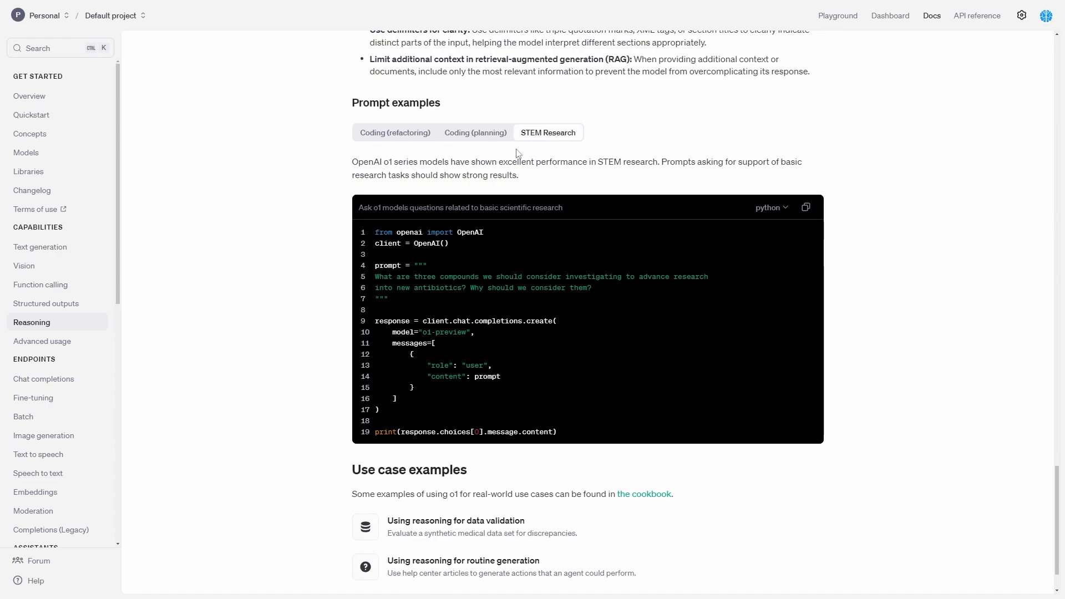
pyautogui.moveTo(511, 139)
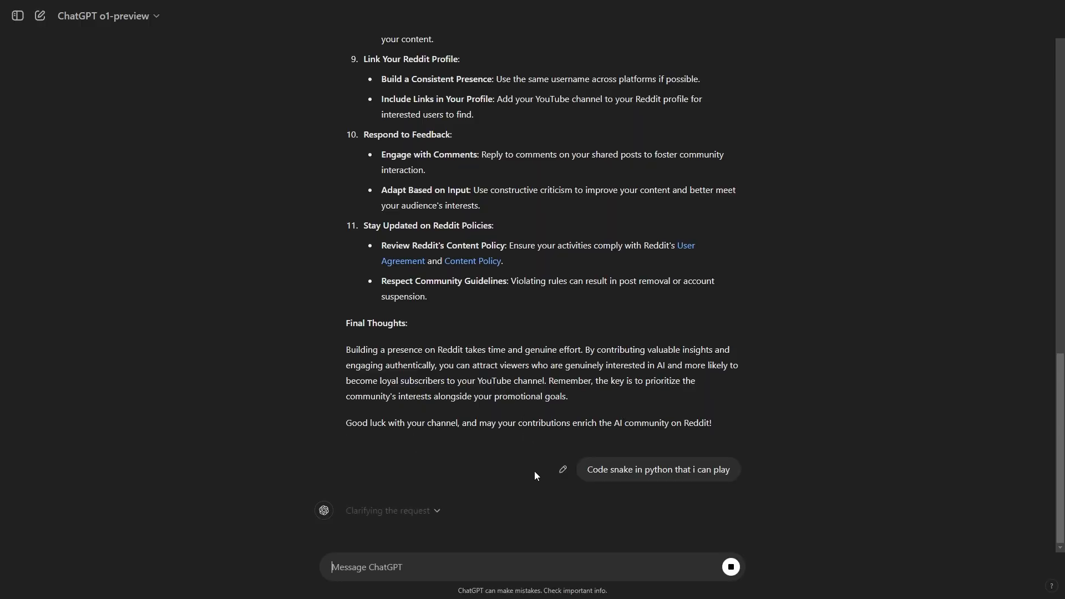
pyautogui.moveTo(490, 489)
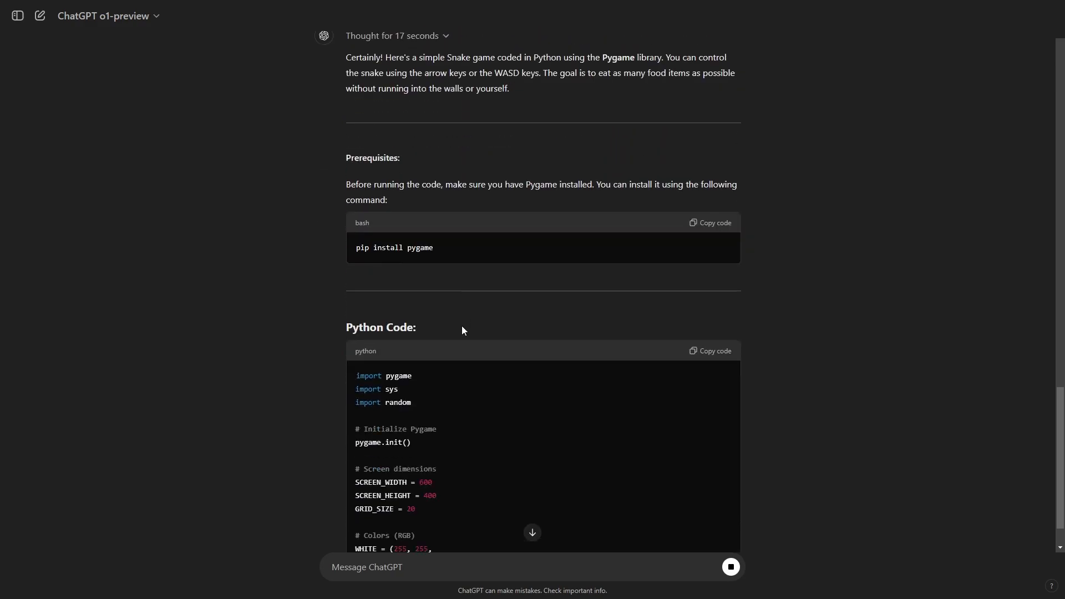
# Scroll through o1-preview's Pygame setup and full Snake game Python code.
pyautogui.scroll(-3)
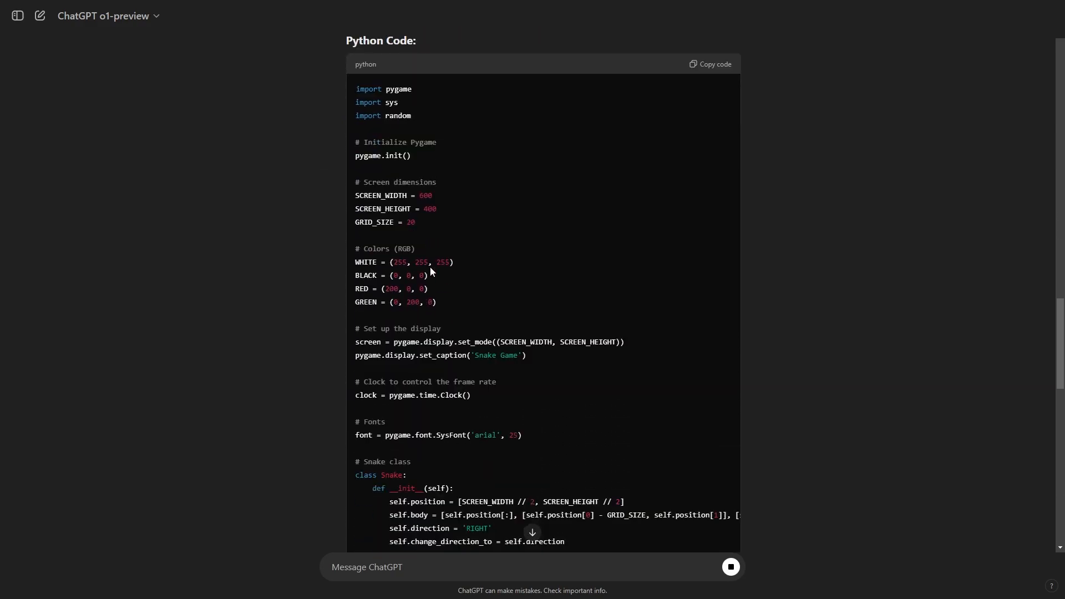
pyautogui.scroll(-3)
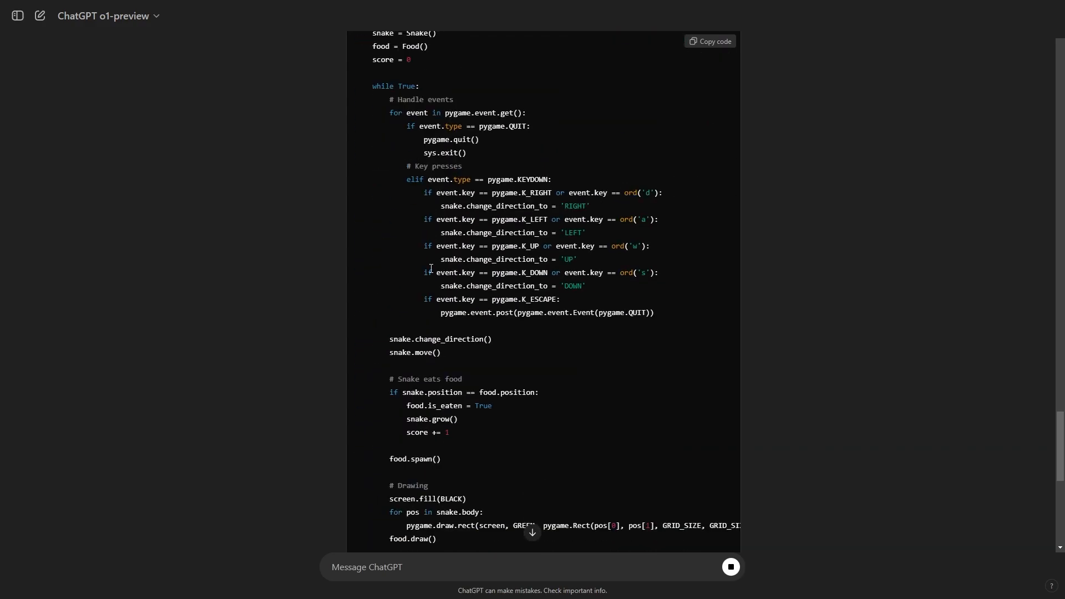
pyautogui.scroll(-3)
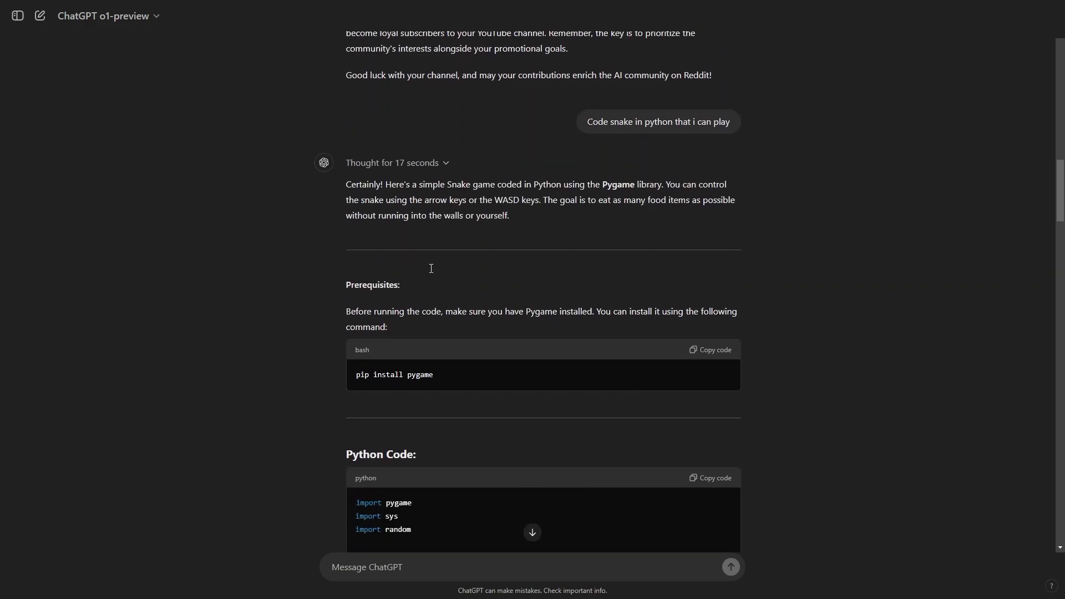
pyautogui.moveTo(440, 169)
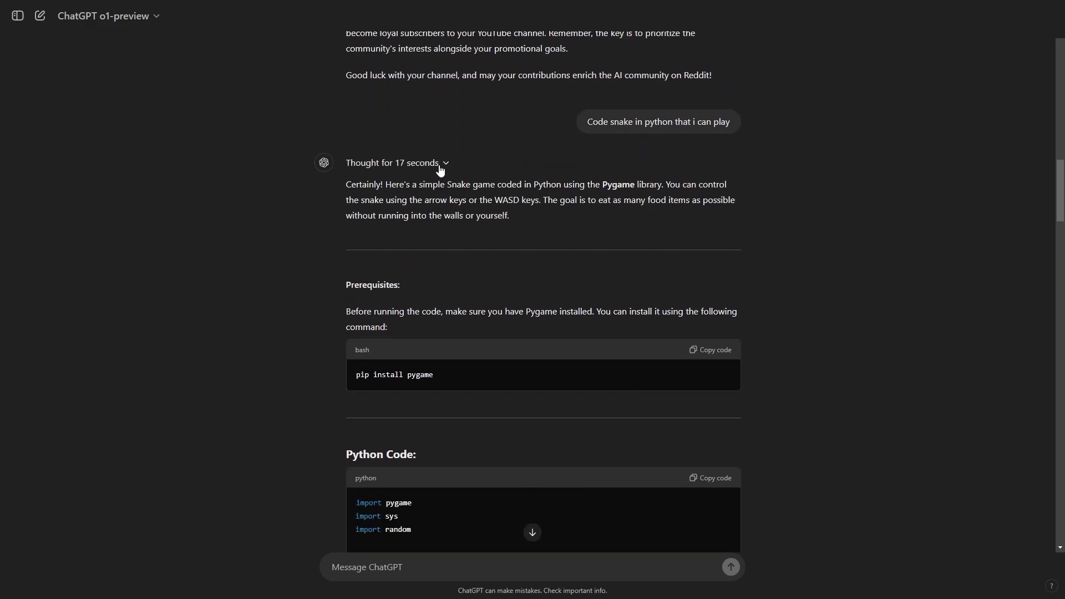
pyautogui.moveTo(452, 167)
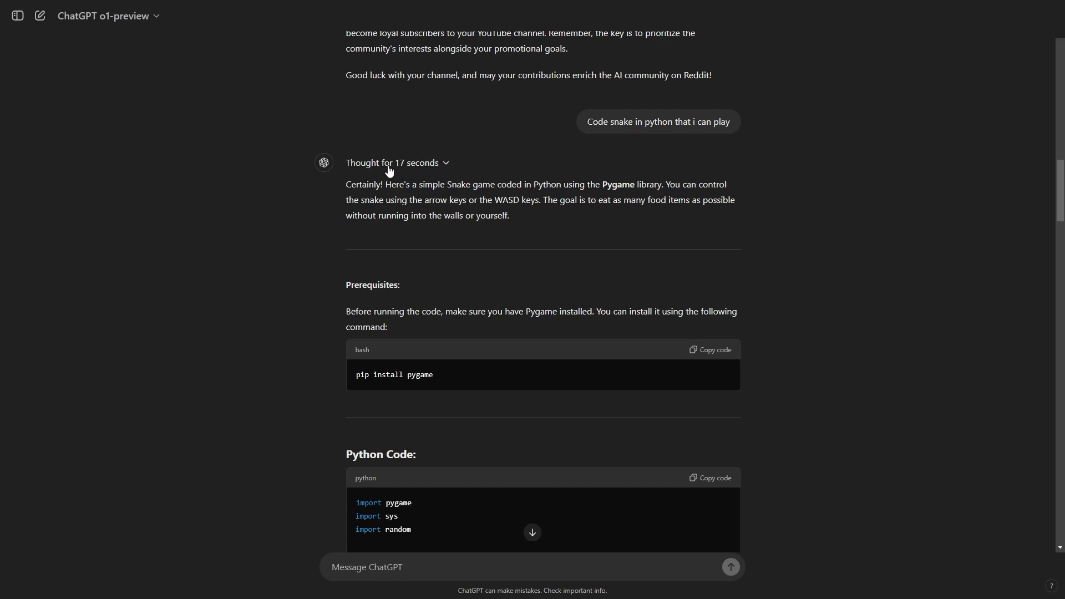
pyautogui.moveTo(408, 175)
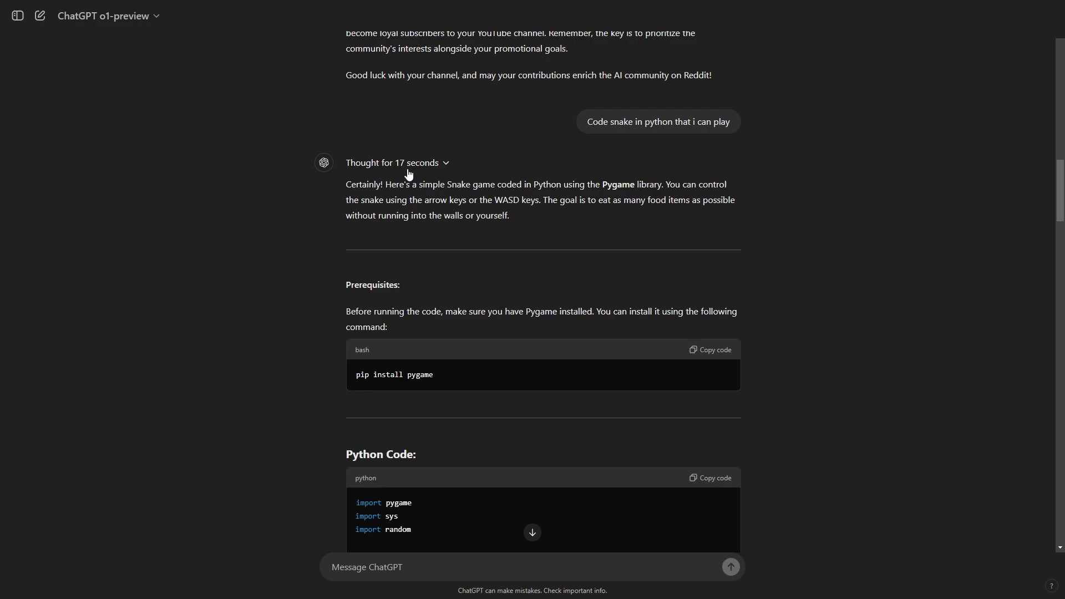
pyautogui.scroll(-3)
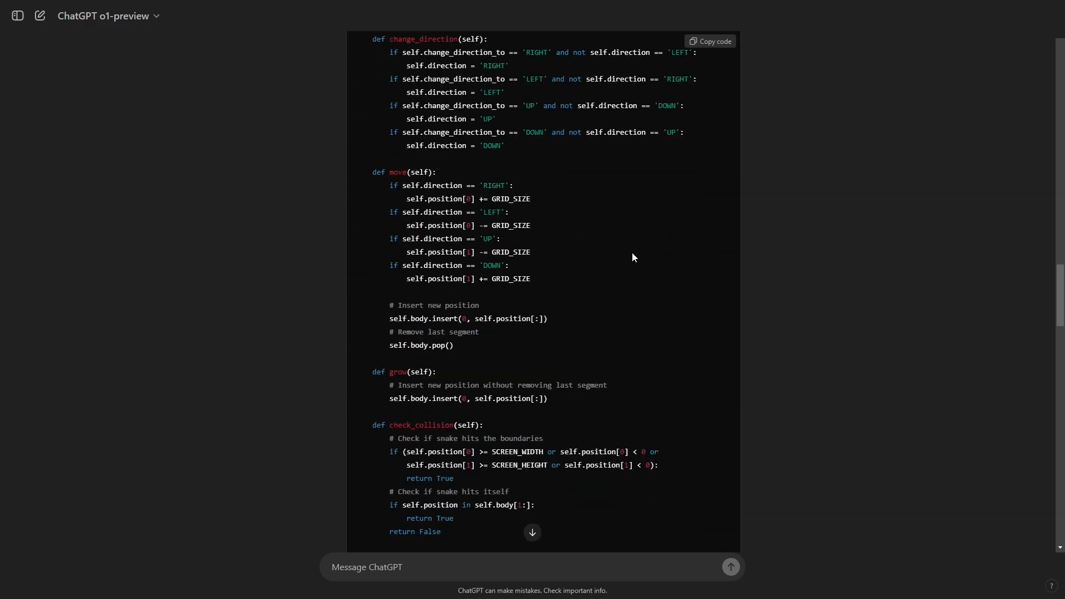
pyautogui.scroll(-3)
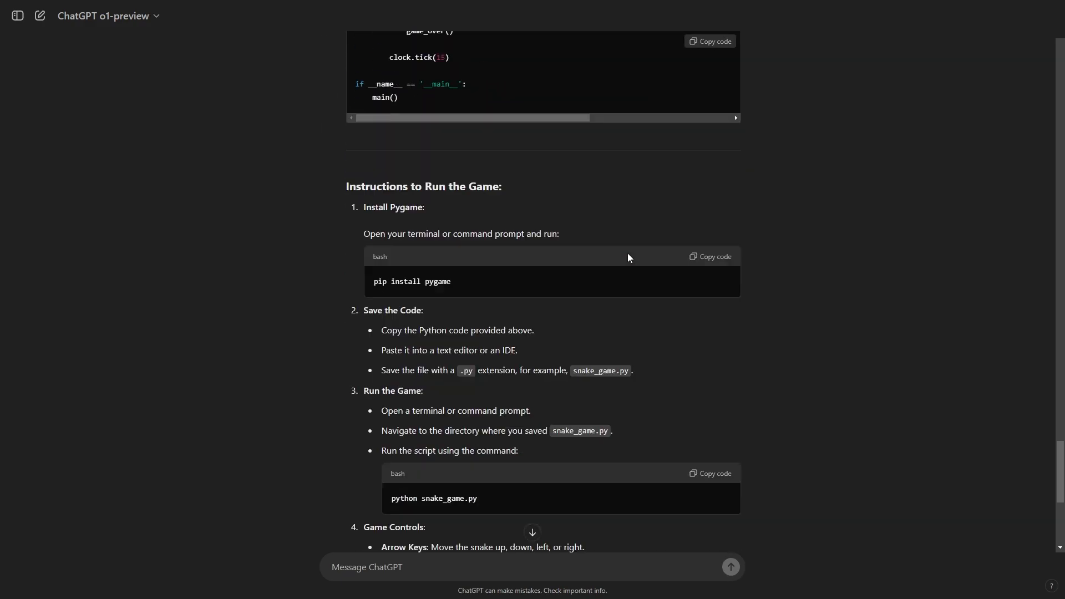
pyautogui.scroll(-3)
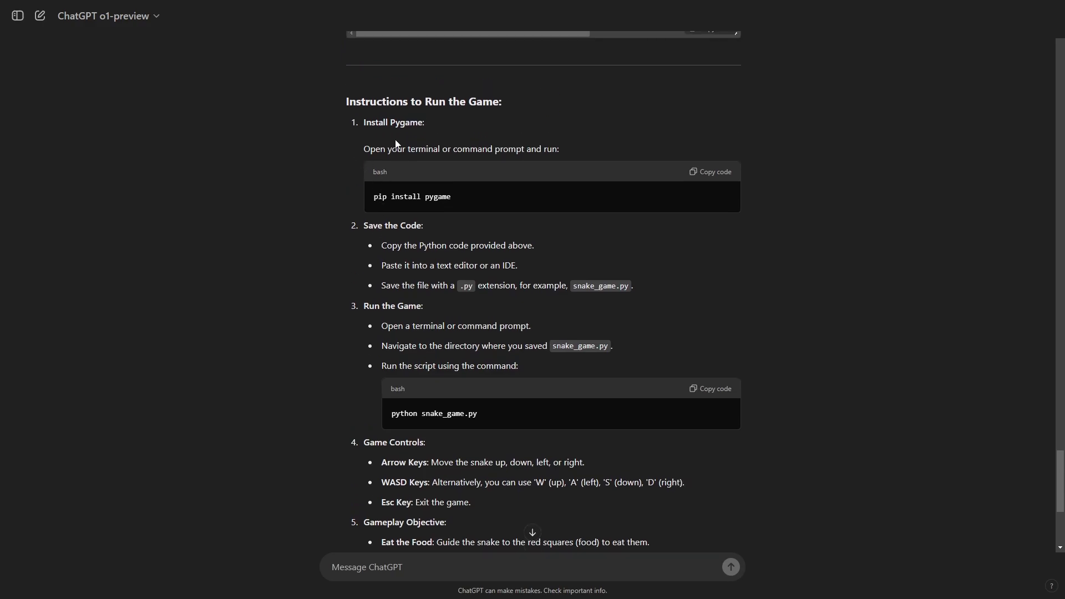
pyautogui.scroll(-3)
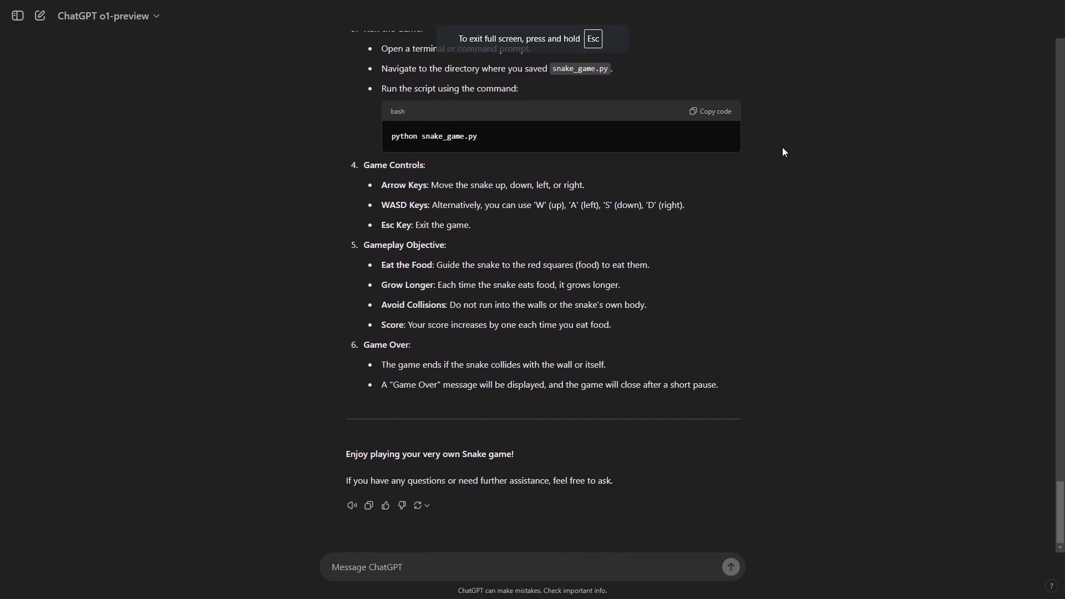
pyautogui.scroll(3)
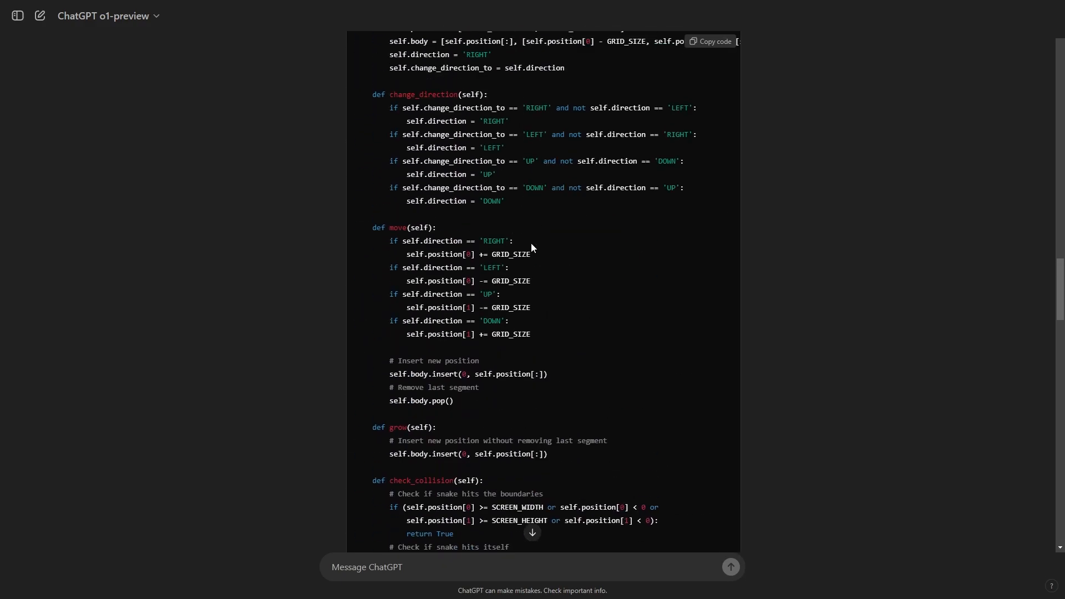
pyautogui.scroll(3)
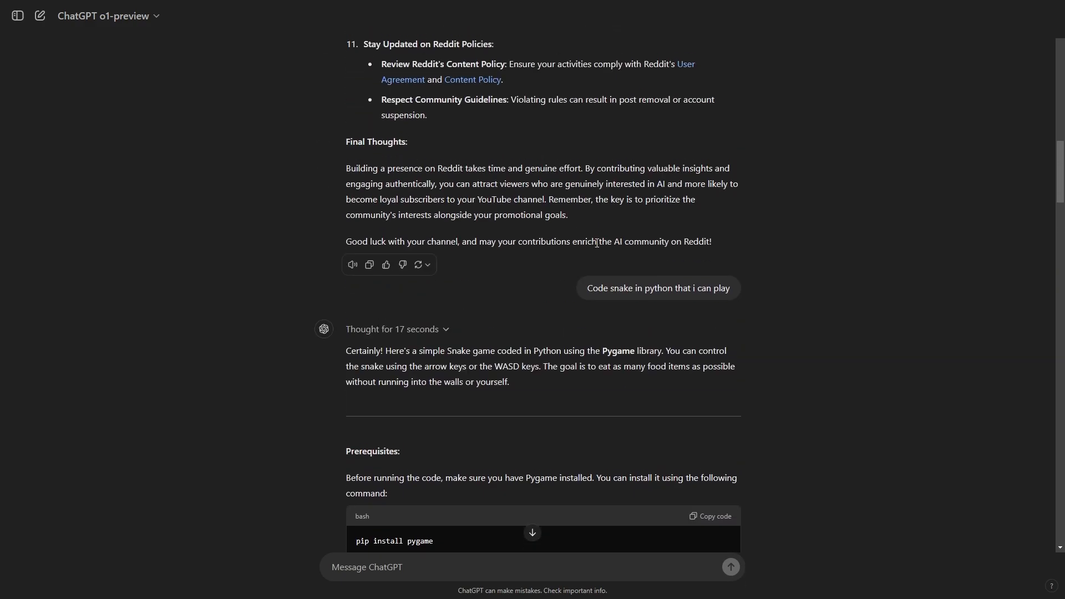
pyautogui.scroll(3)
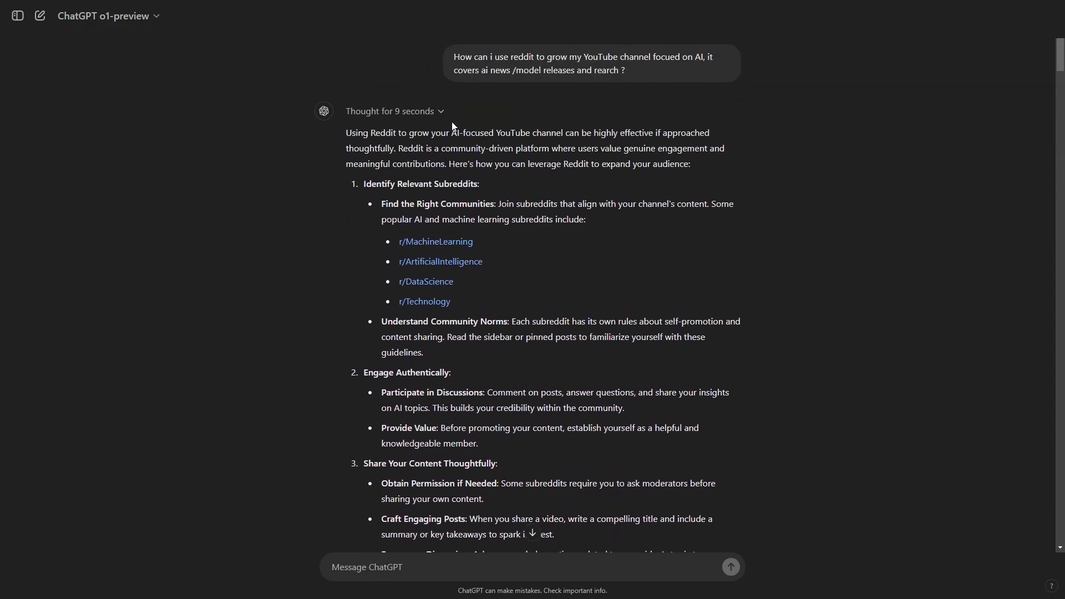
# Expand 'Thought for 9 seconds' to show o1-preview's reasoning on the Reddit advice.
pyautogui.click(389, 111)
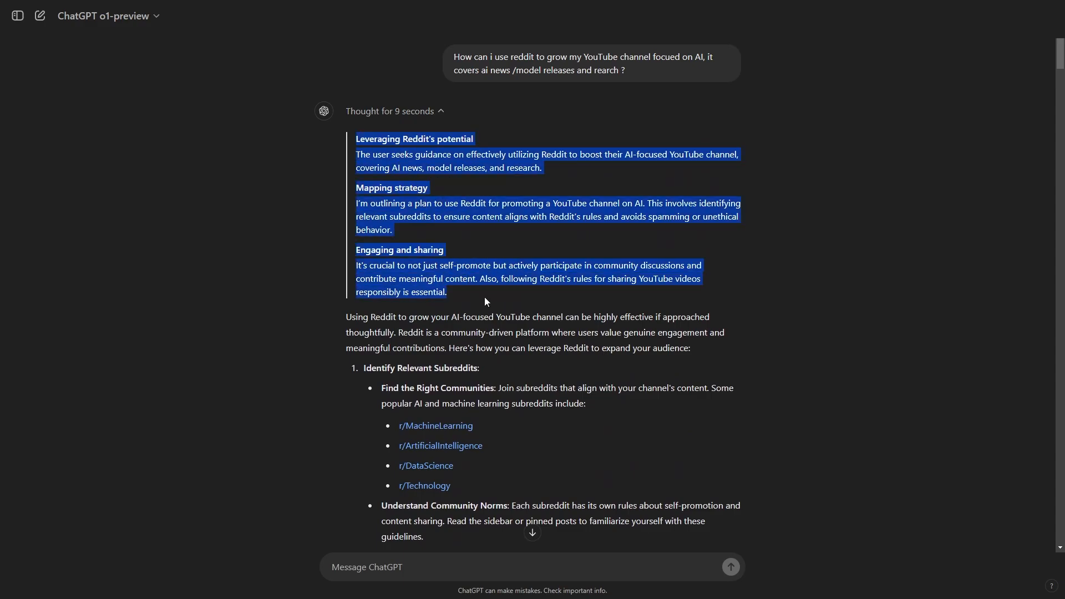
pyautogui.moveTo(497, 179)
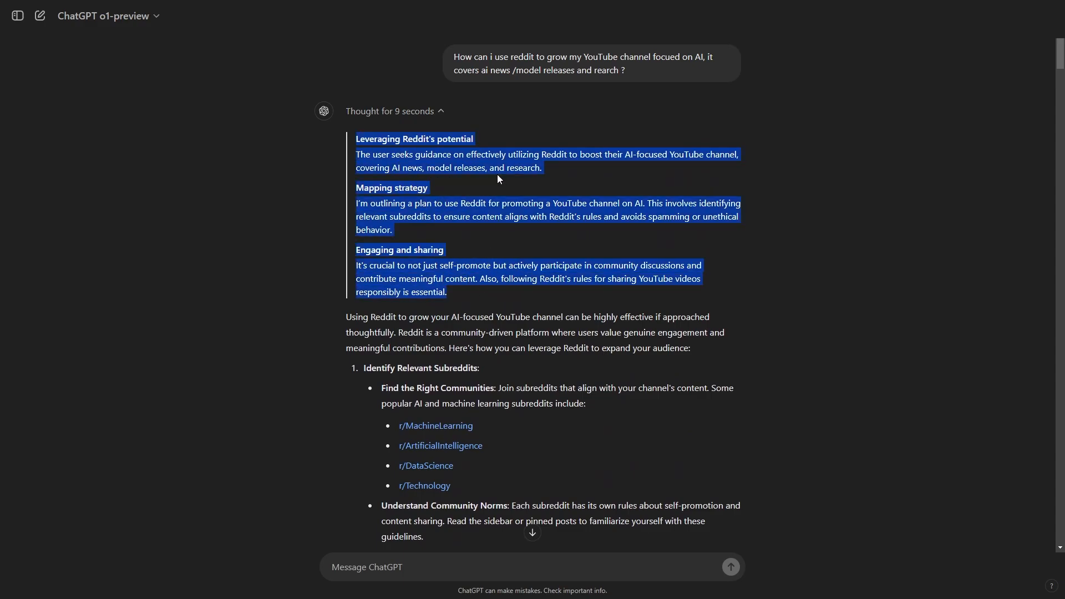
pyautogui.moveTo(480, 306)
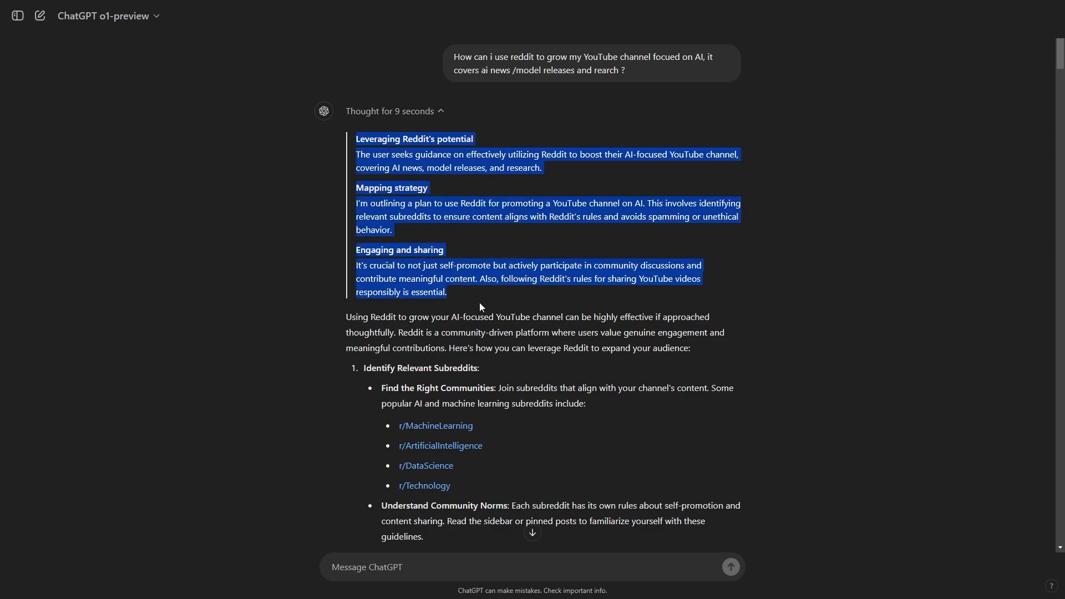